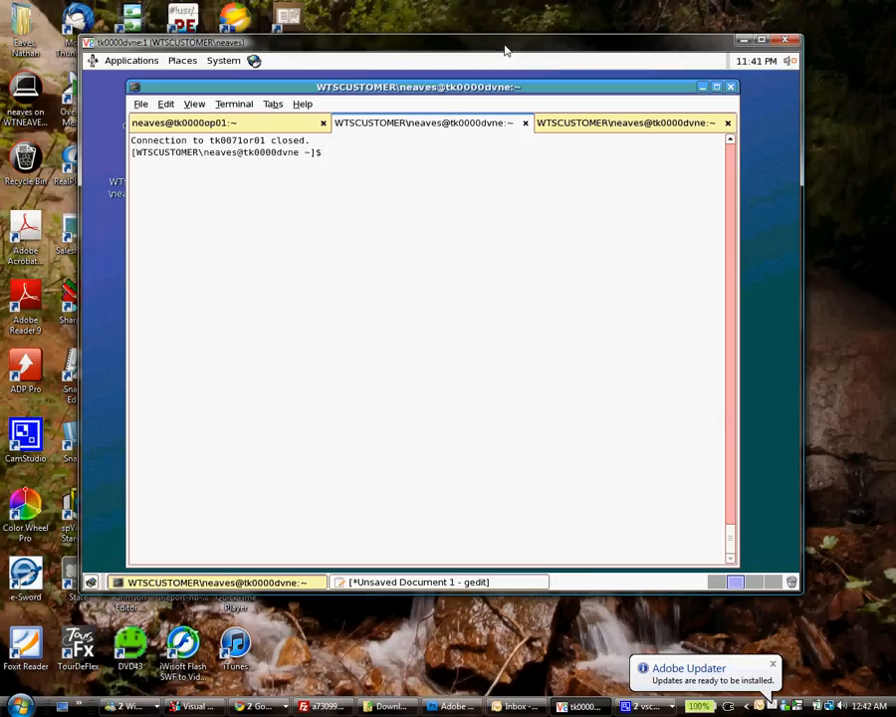
# - SSH to tk0071or01 and elevate to a root shell with sudo su -
pyautogui.write('ssh tk0071or01')
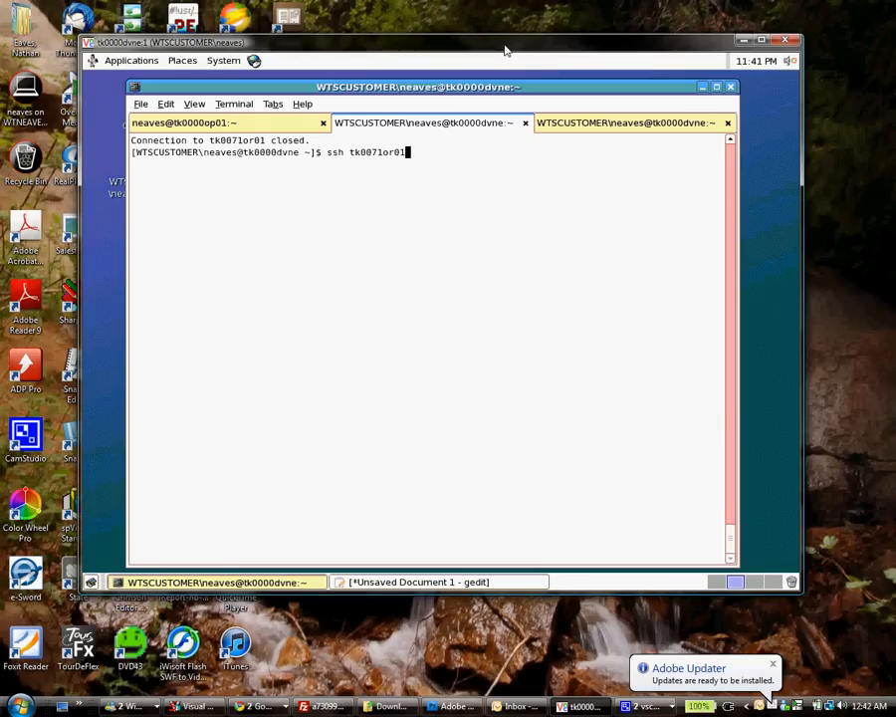
pyautogui.press('Return')
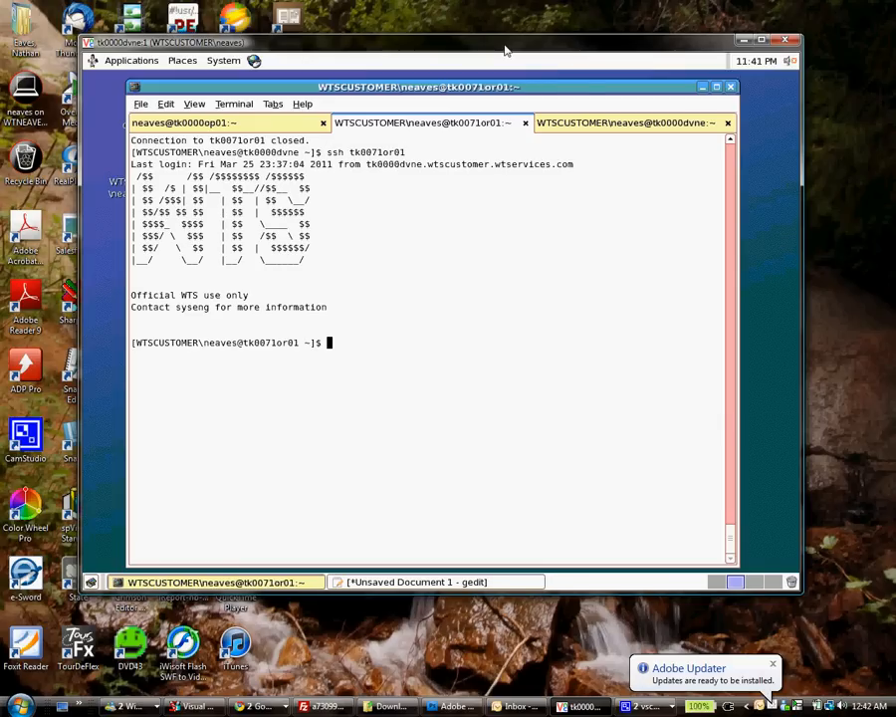
pyautogui.write('sudo su -')
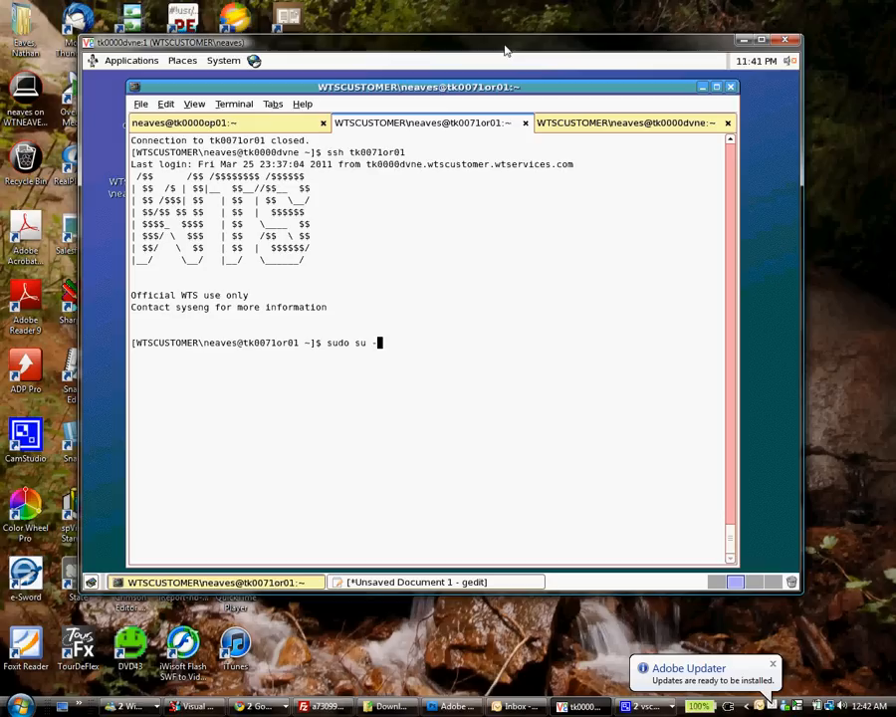
pyautogui.press('Return')
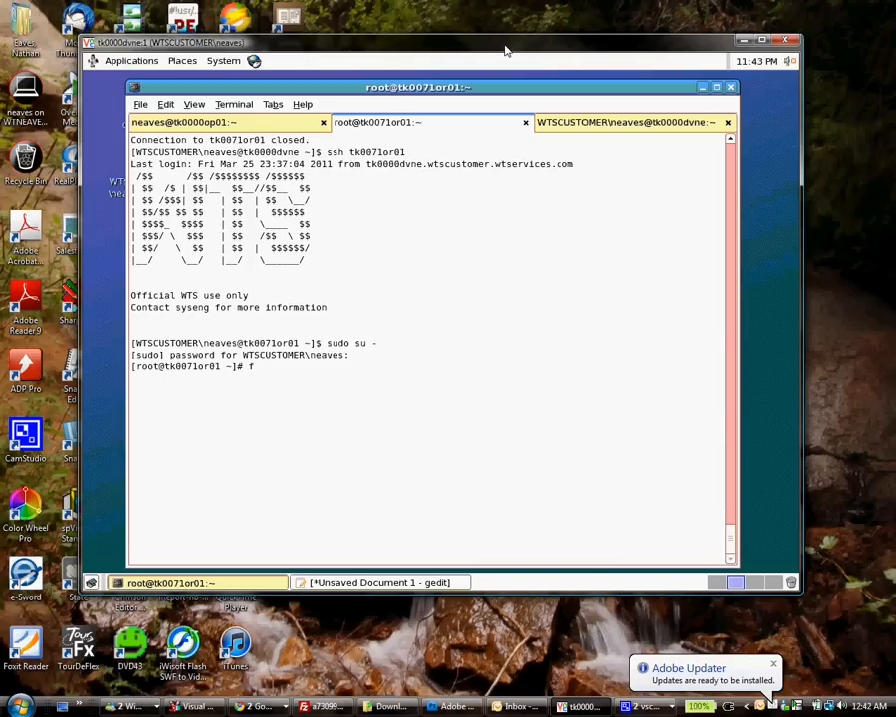
# - Run fdisk -l and review the 186.3 GB disks with their Linux partitions
pyautogui.write('fdi')
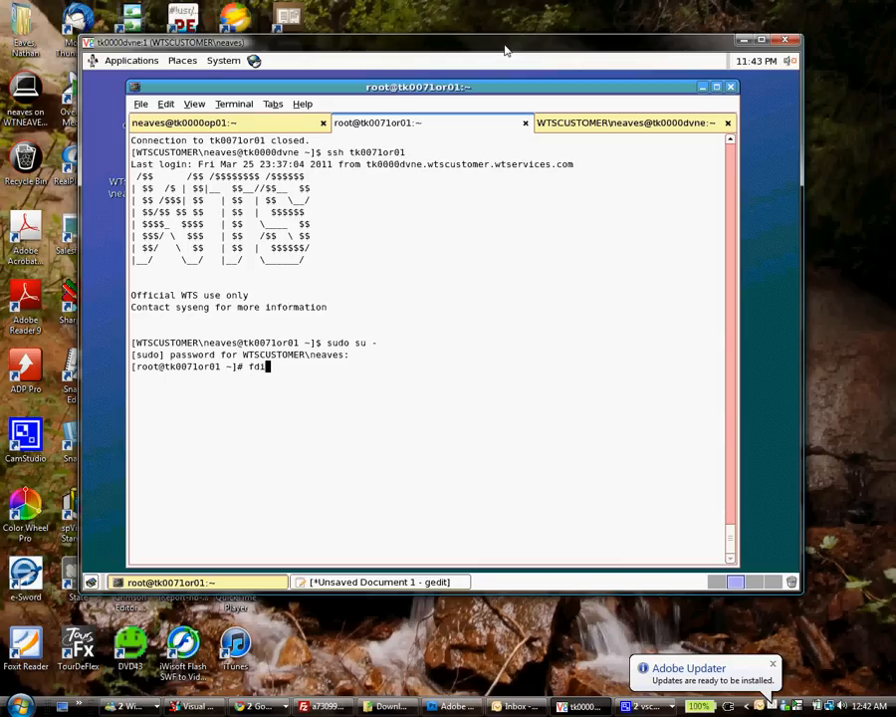
pyautogui.press('Return')
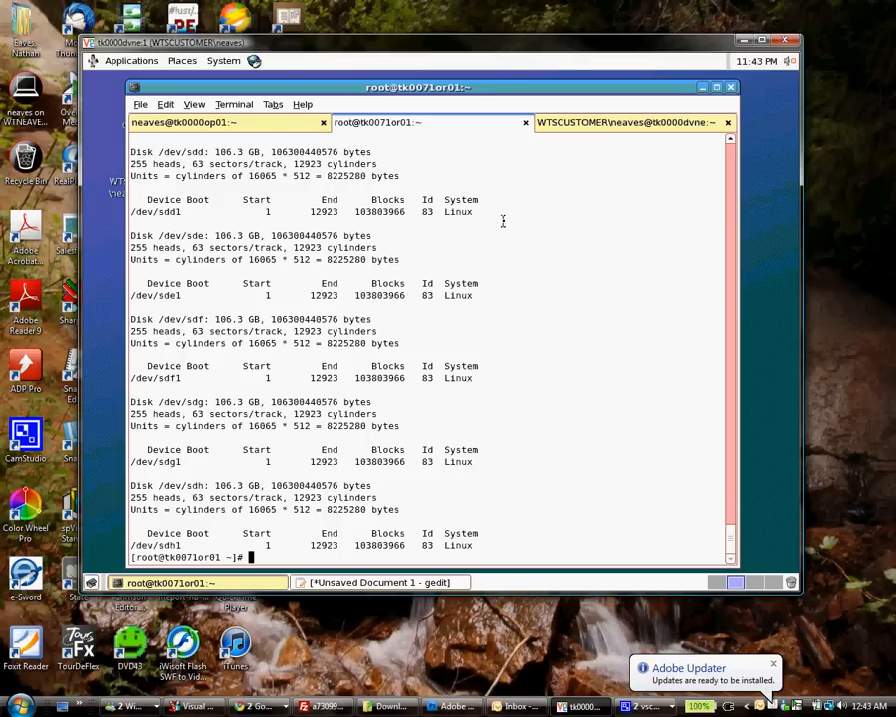
pyautogui.scroll(3)
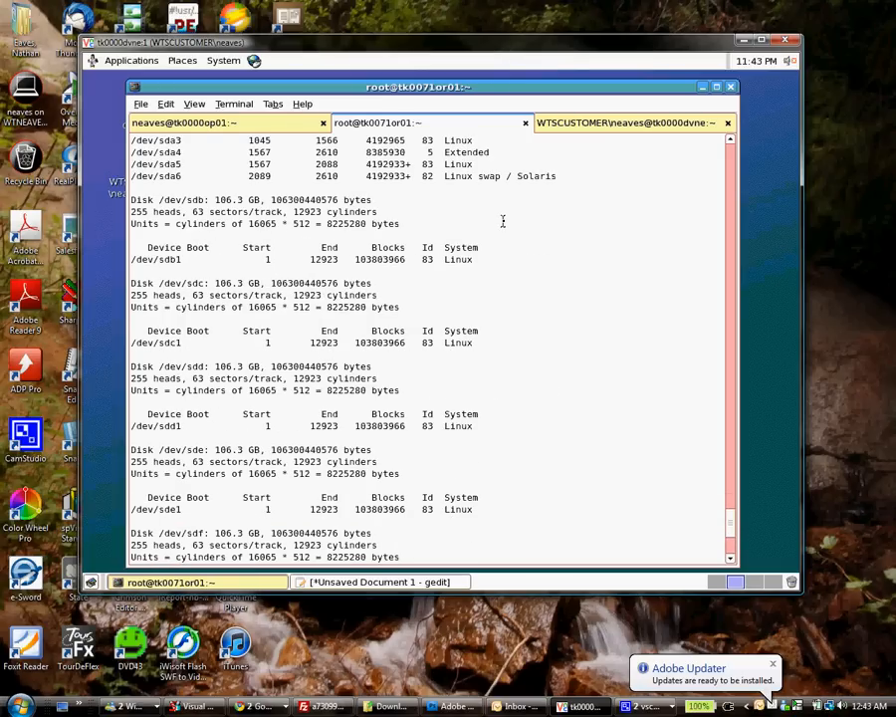
pyautogui.moveTo(227, 328)
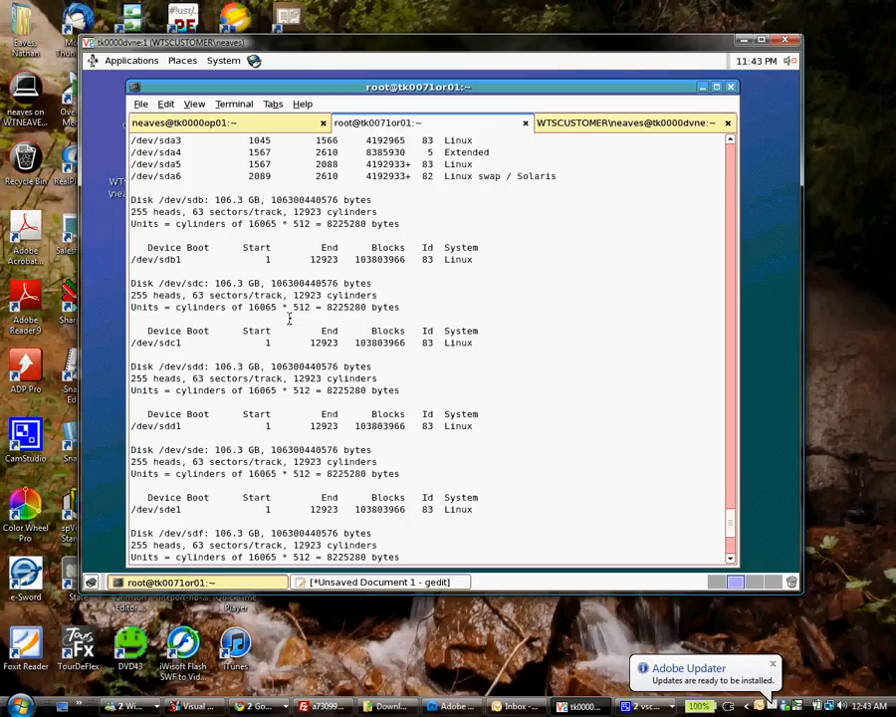
pyautogui.moveTo(431, 311)
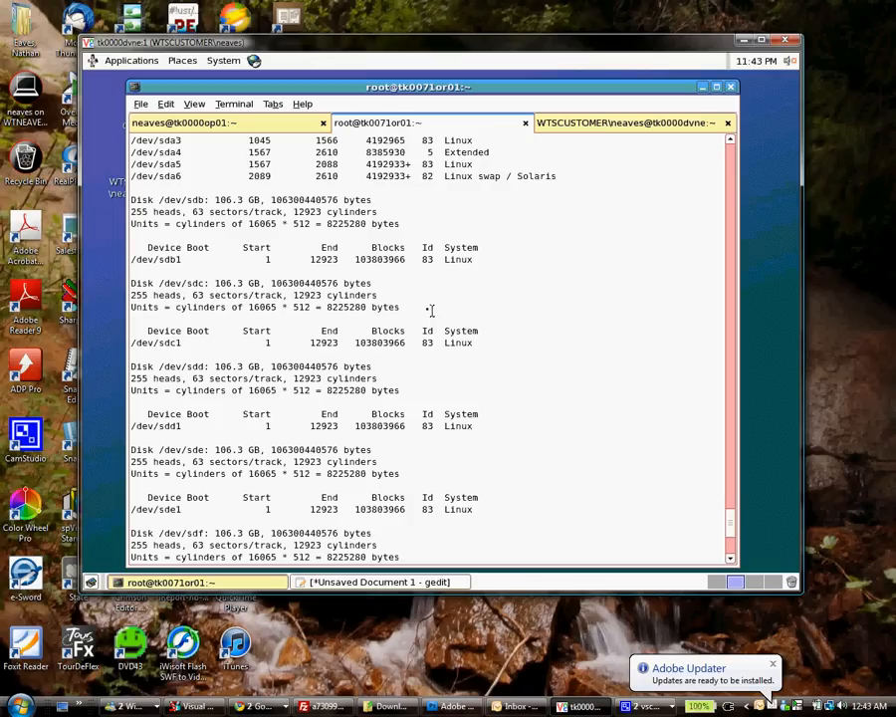
pyautogui.moveTo(420, 283)
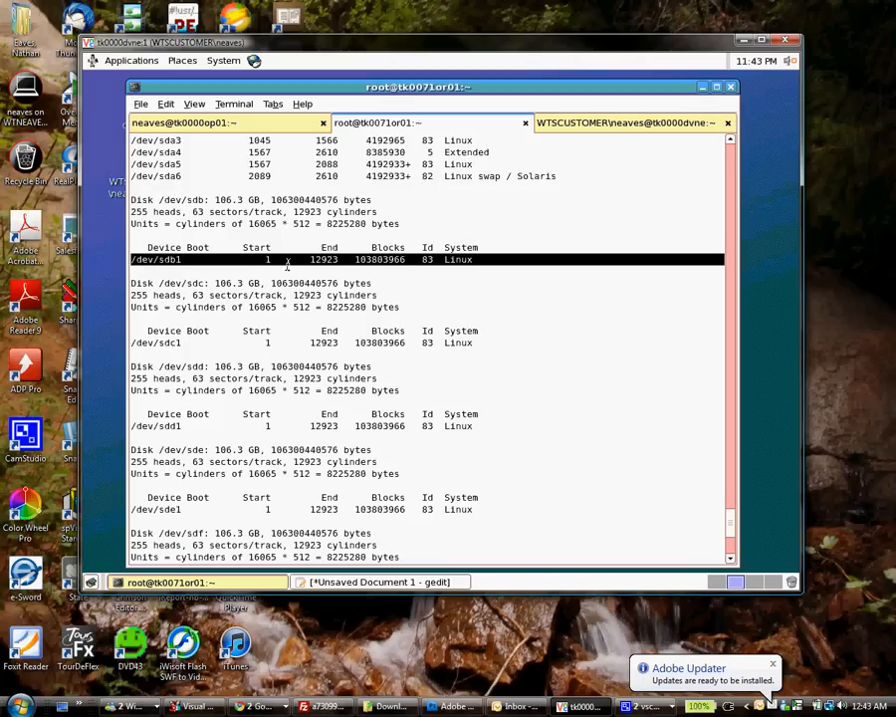
pyautogui.moveTo(554, 258)
pyautogui.write('mkfs.ext3 /dev/sdb1')
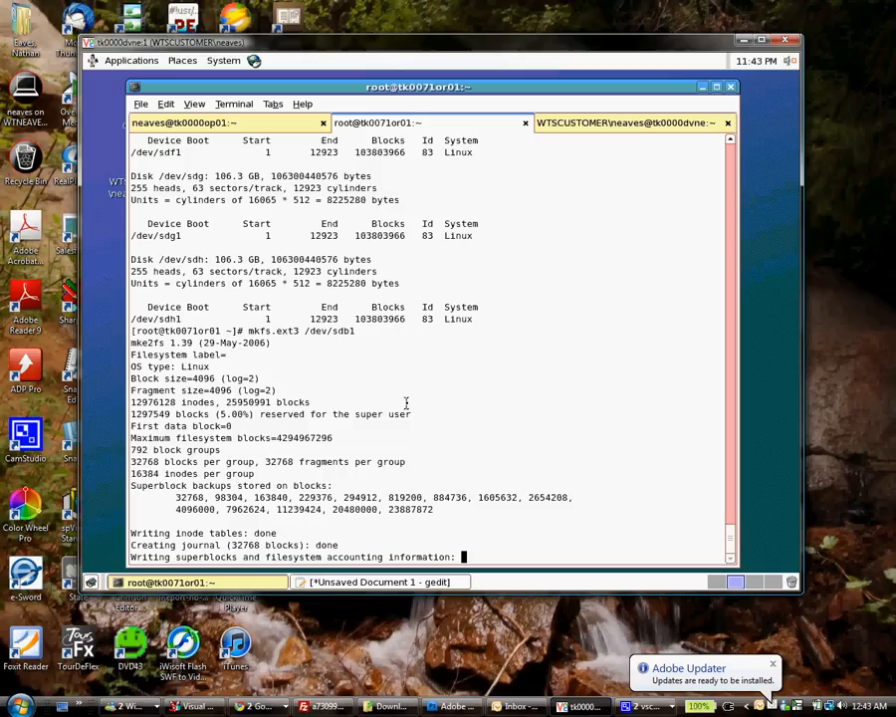
# - Follow the mkfs.ext3 /dev/sdb1 output until the filesystem creation finishes
pyautogui.scroll(-3)
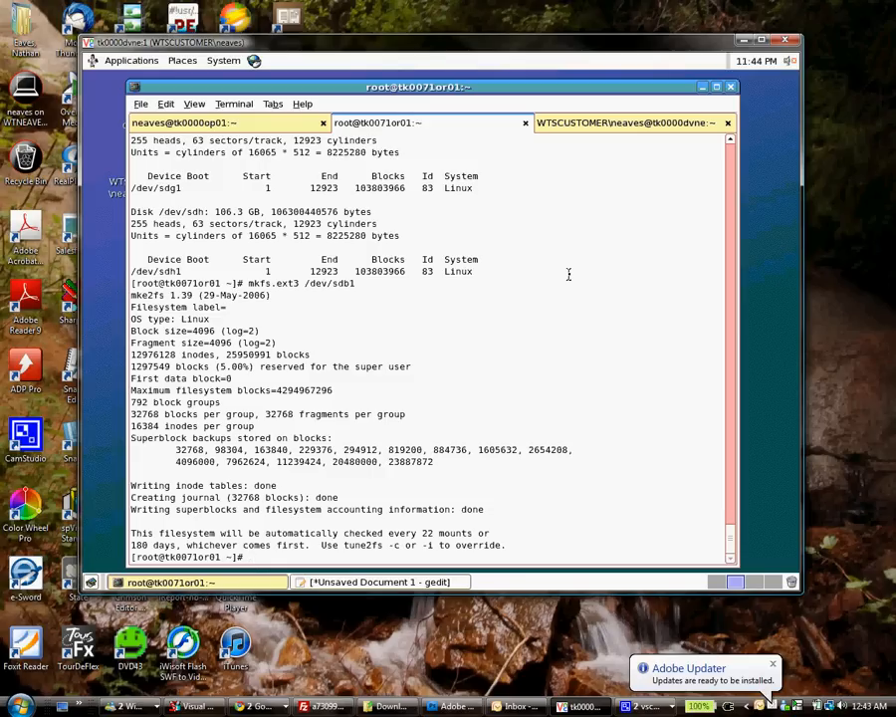
# - Add the line /dev/sdb1 /u01 ext3 defaults 0 0 to /etc/fstab in vi and save
pyautogui.write('vi /etc/')
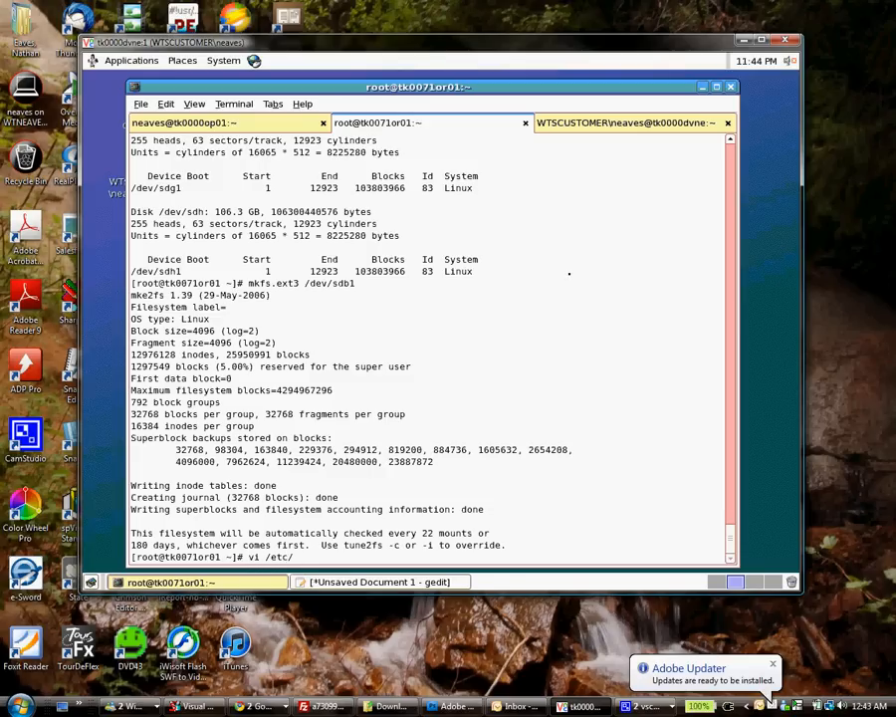
pyautogui.write('fstab')
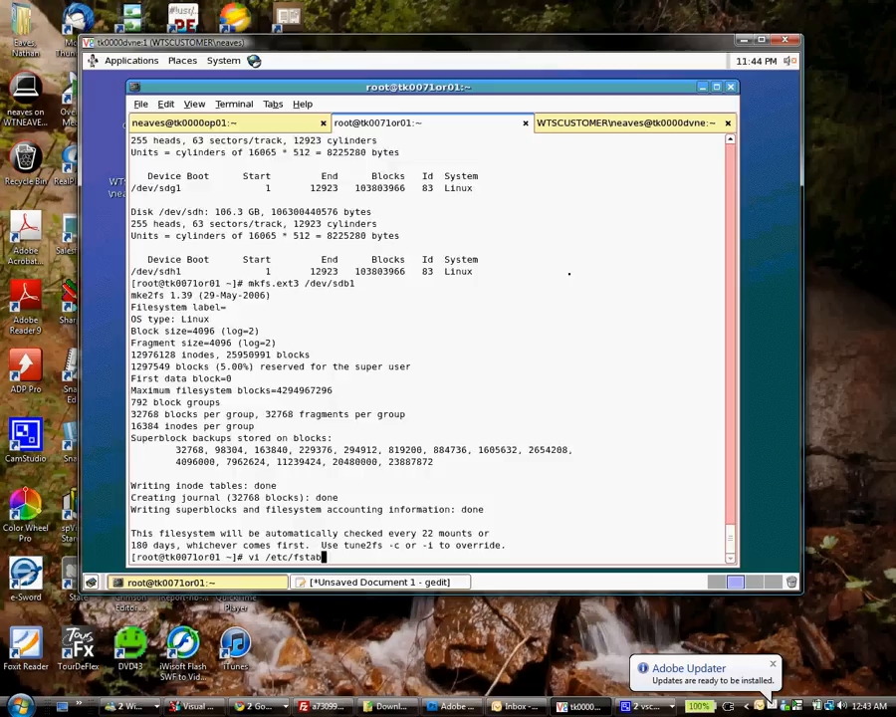
pyautogui.press('Return')
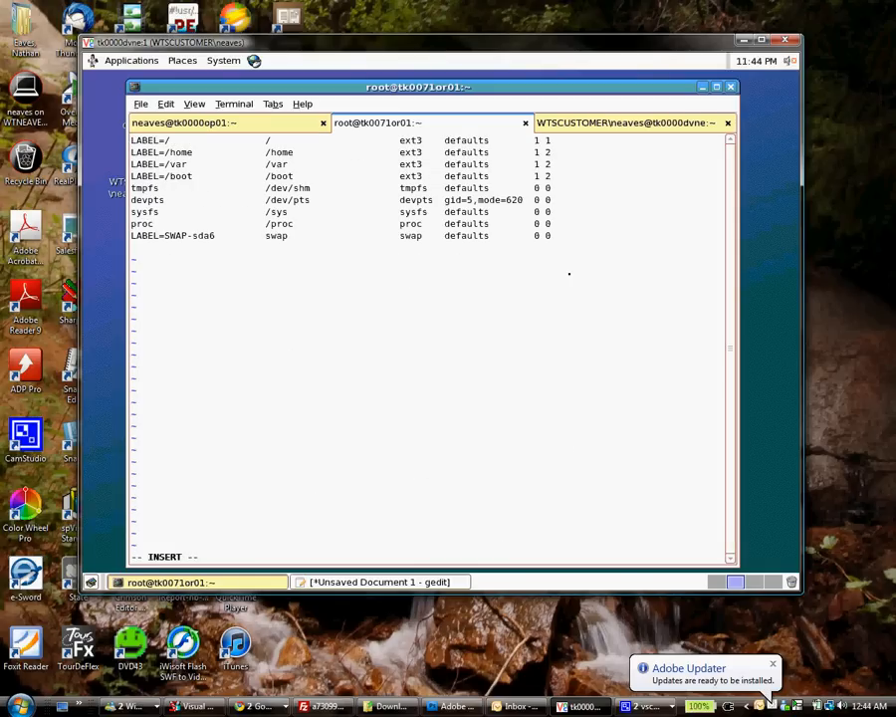
pyautogui.write('/dev/sdb1')
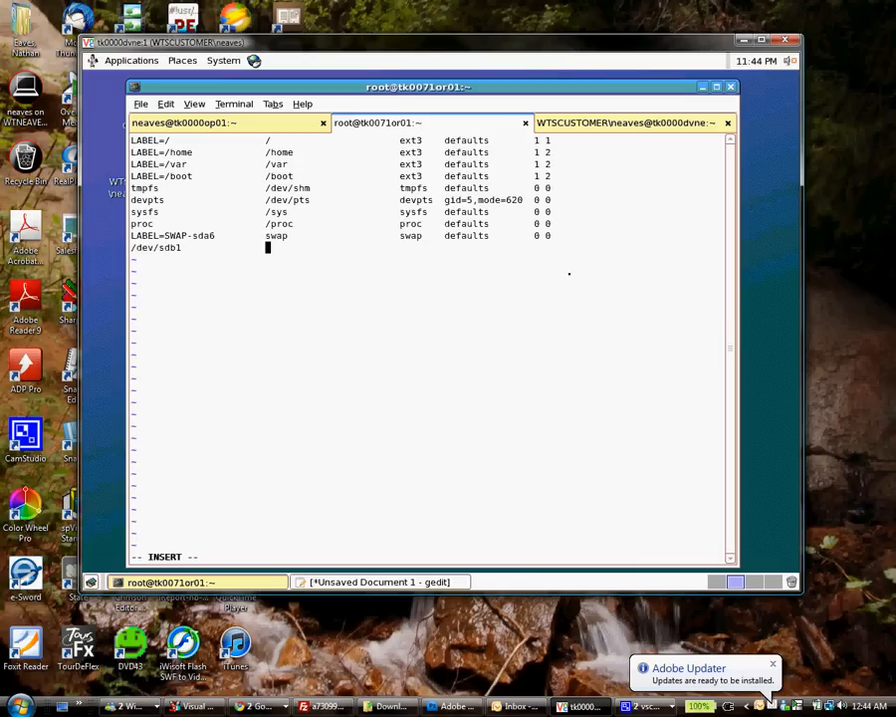
pyautogui.write('/u01')
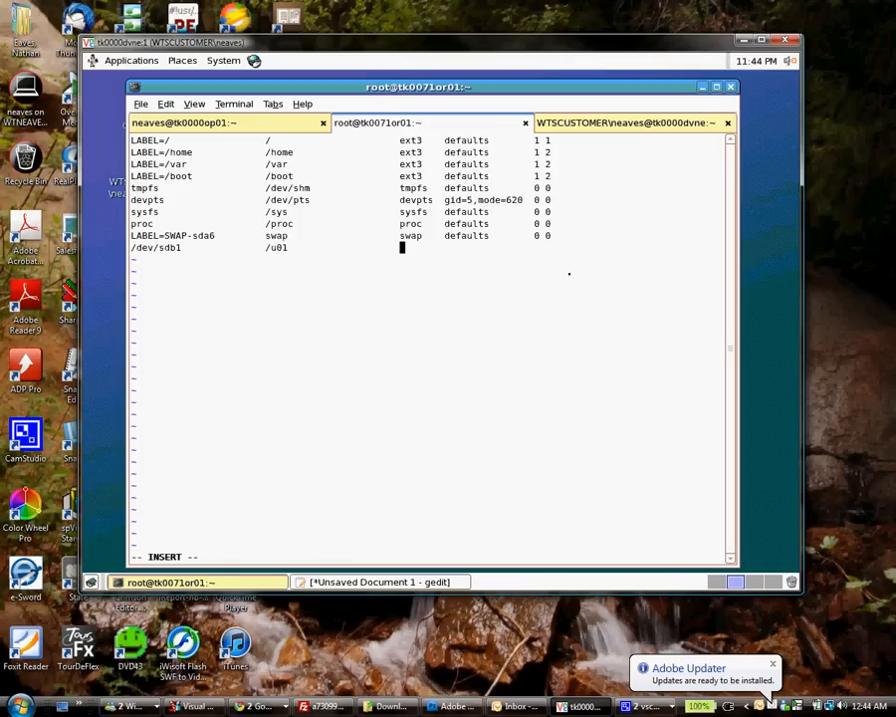
pyautogui.write('ext3')
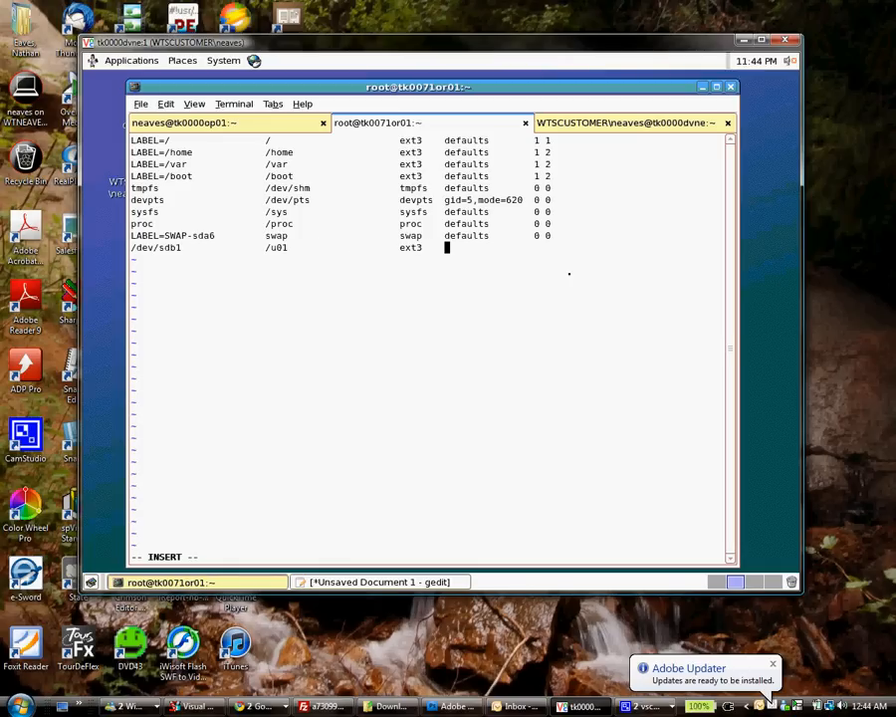
pyautogui.write('defaults        0')
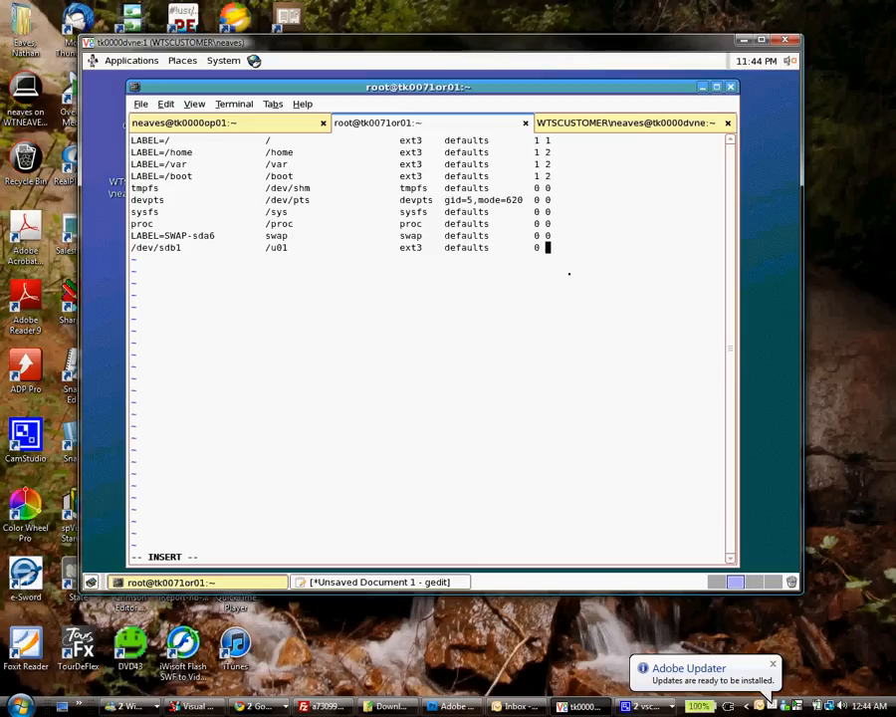
pyautogui.press('Escape')
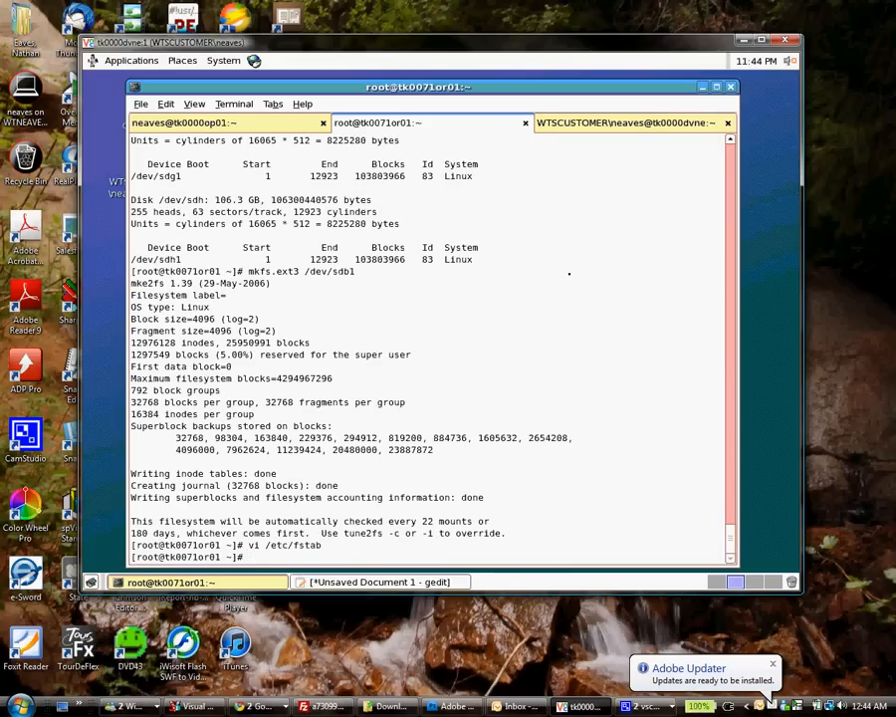
# - Mount /u01, verify it with ls / and df -h, and chown it to oracle:dba
pyautogui.write('mo')
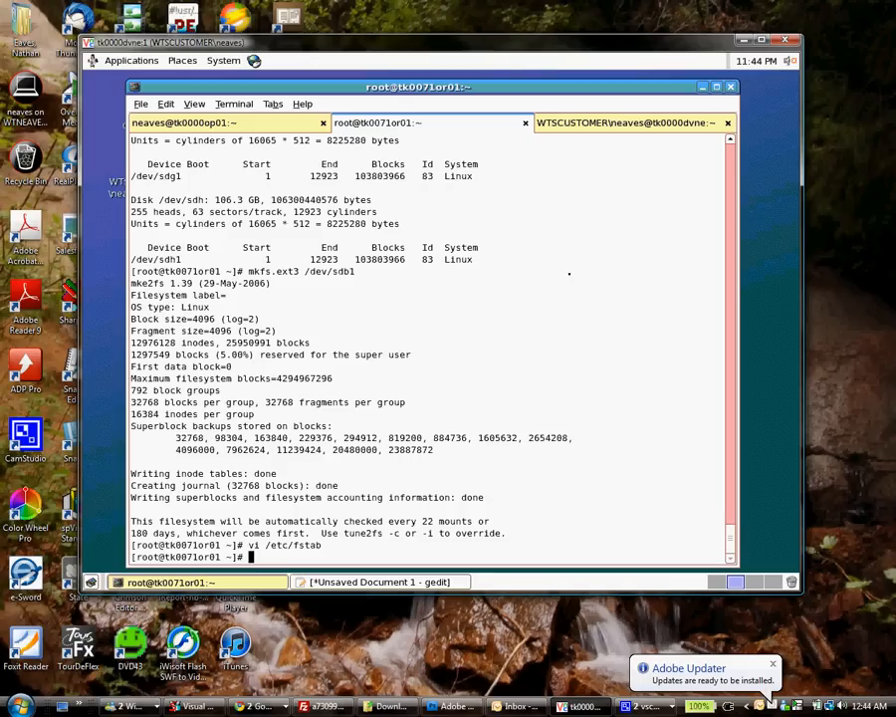
pyautogui.write('ls /')
pyautogui.write('df -h')
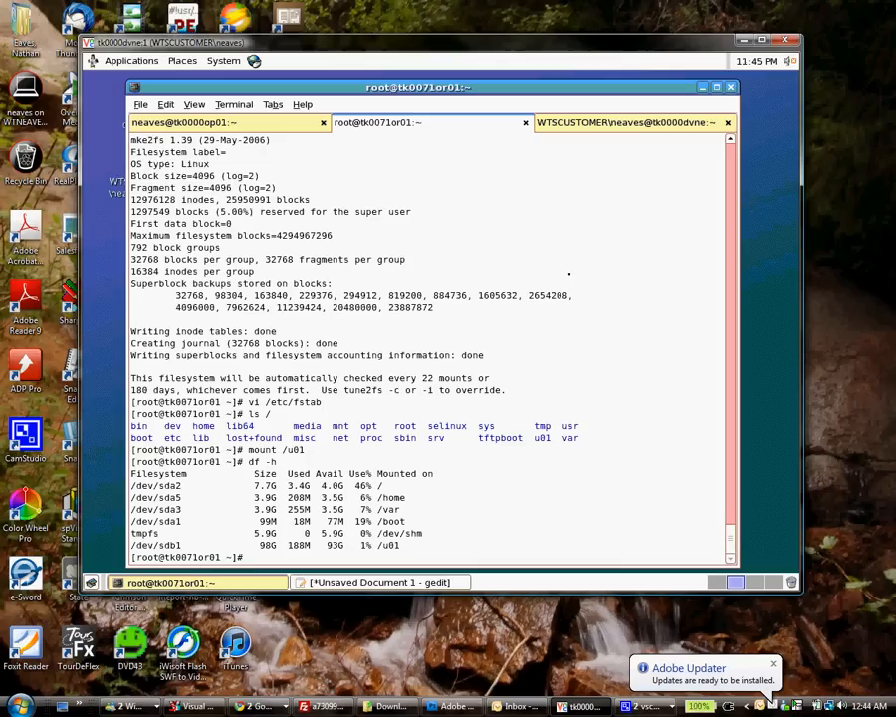
pyautogui.write('chown')
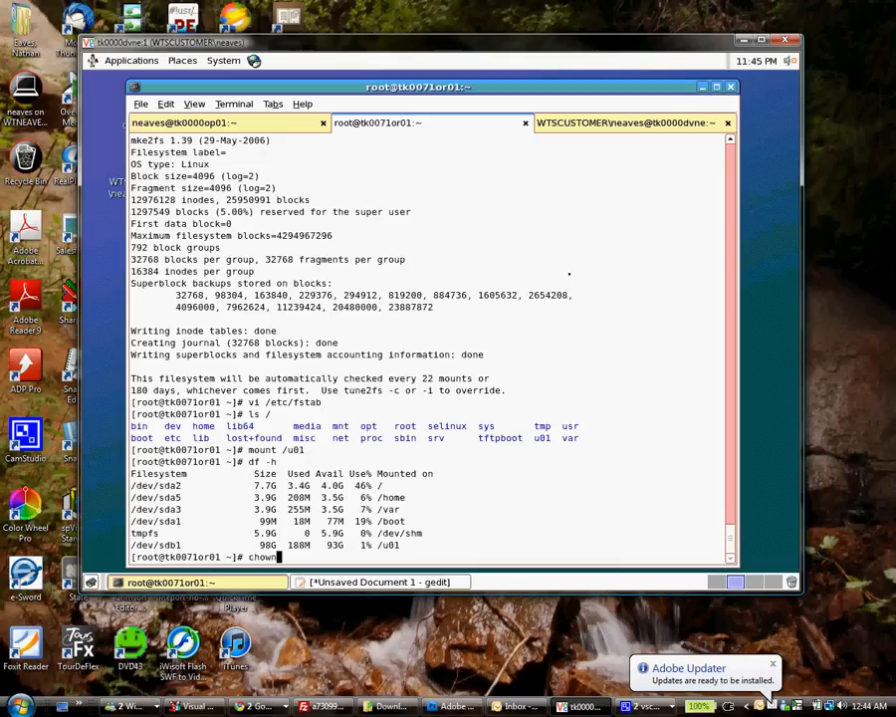
pyautogui.write('oracle:dba')
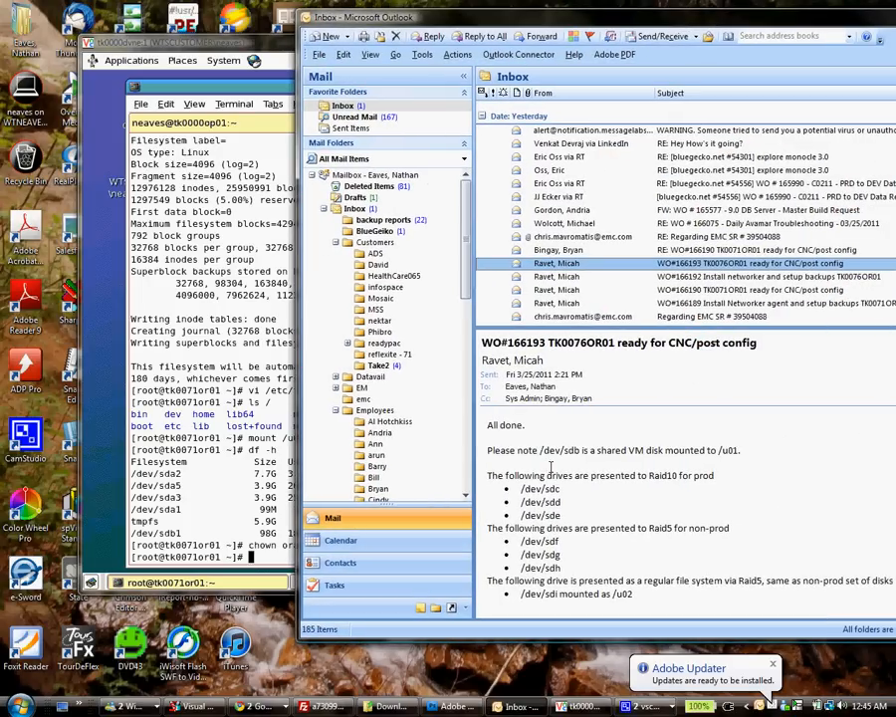
pyautogui.moveTo(568, 508)
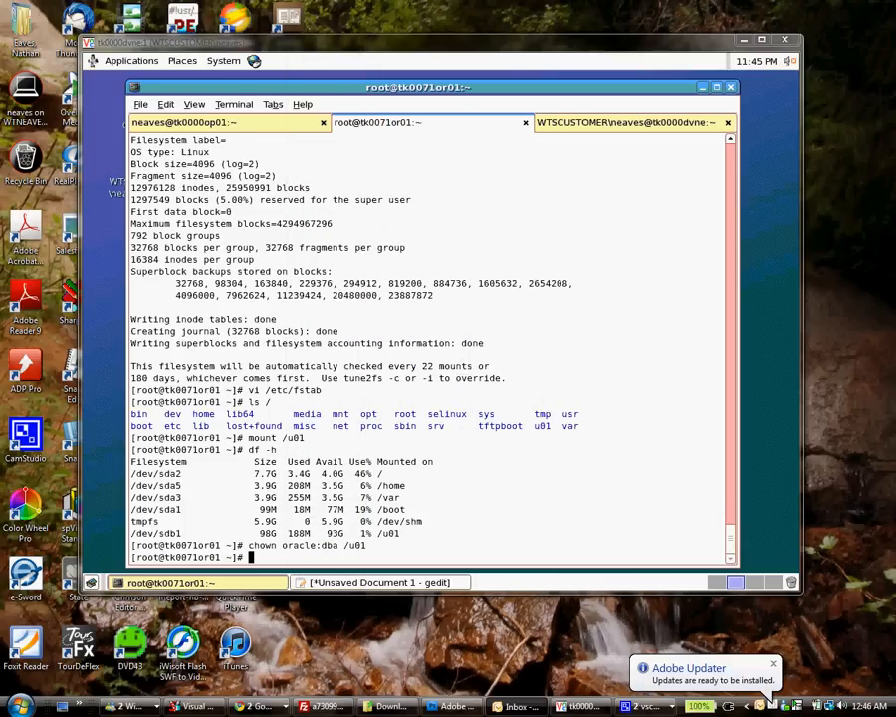
# - Go to /etc/init.d and launch ./oracleasm configure
pyautogui.press('Return')
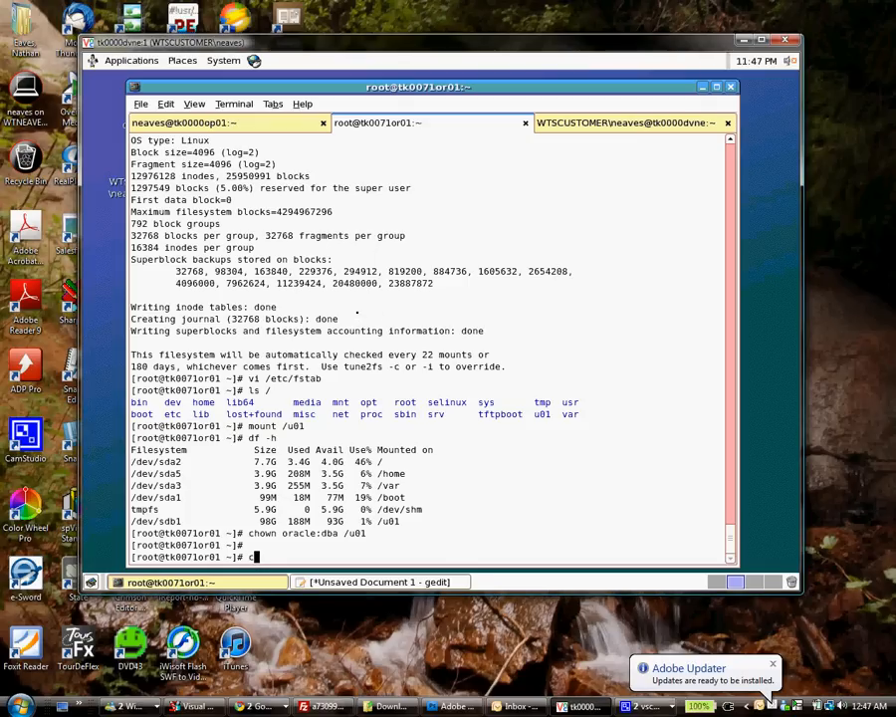
pyautogui.write('cd /etc/init.d')
pyautogui.write('ls')
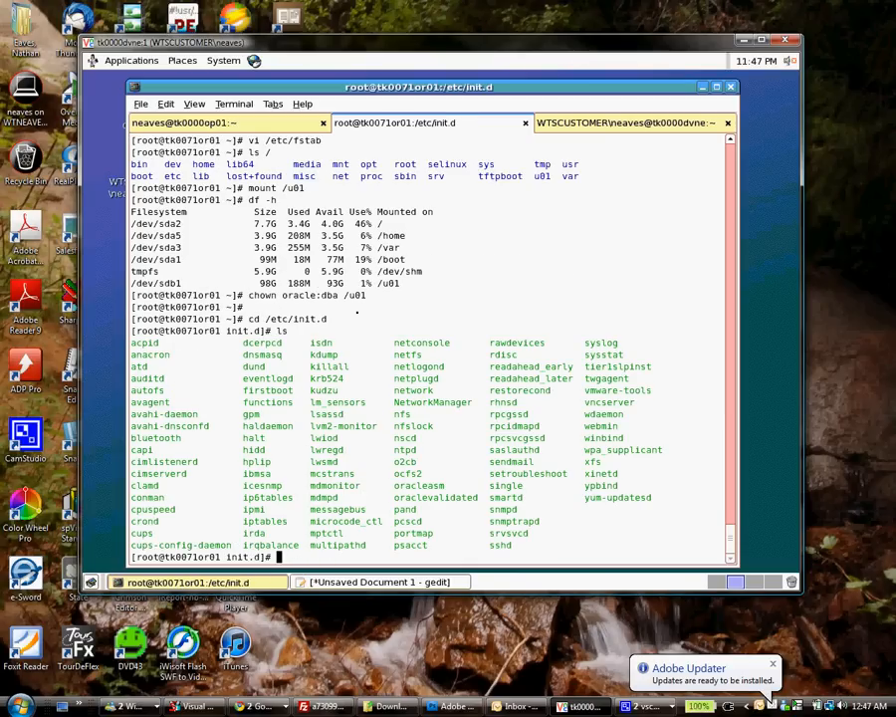
pyautogui.doubleClick(418, 486)
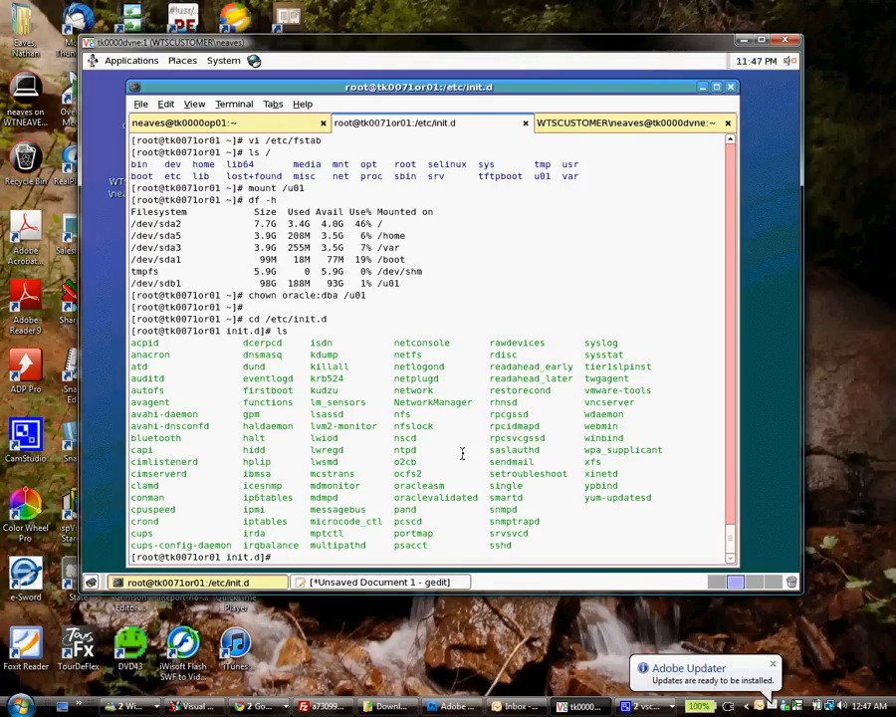
pyautogui.write('./oracleasm conf')
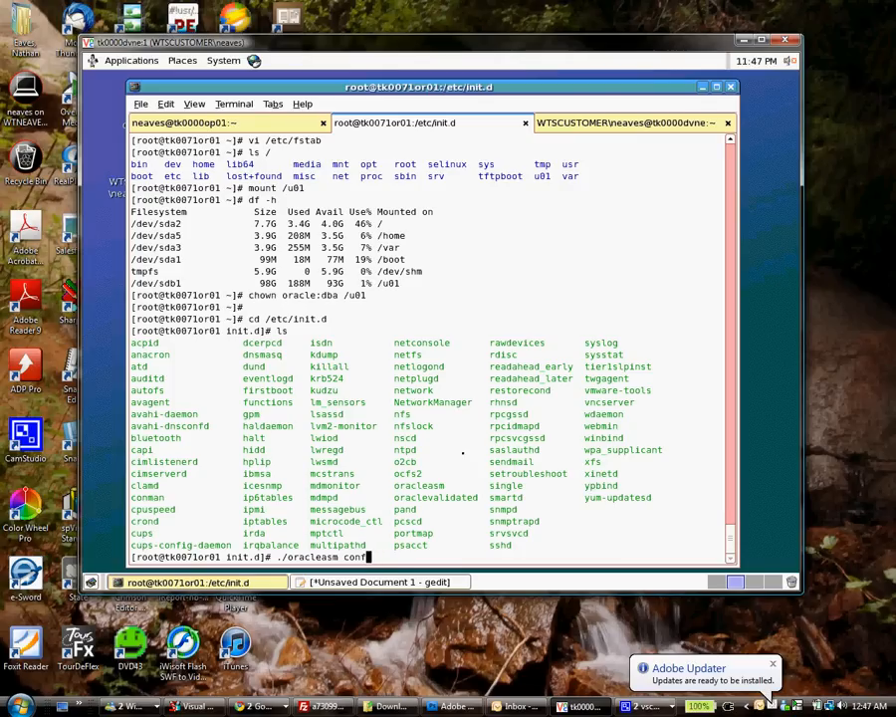
pyautogui.press('Return')
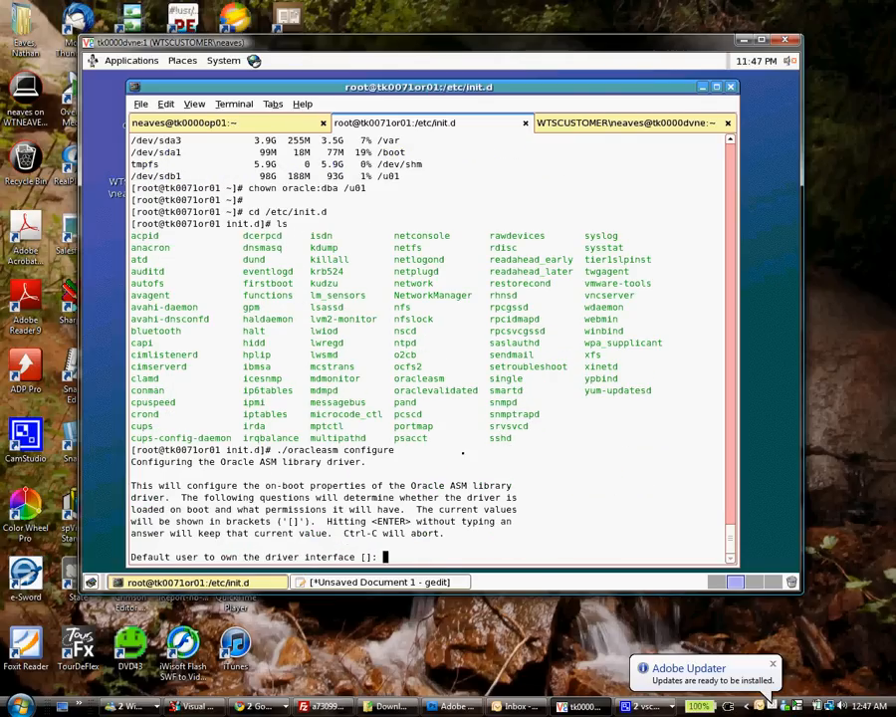
# - Answer the prompts with user oracle, group dba, and y for boot-time start and scan
pyautogui.write('oracle')
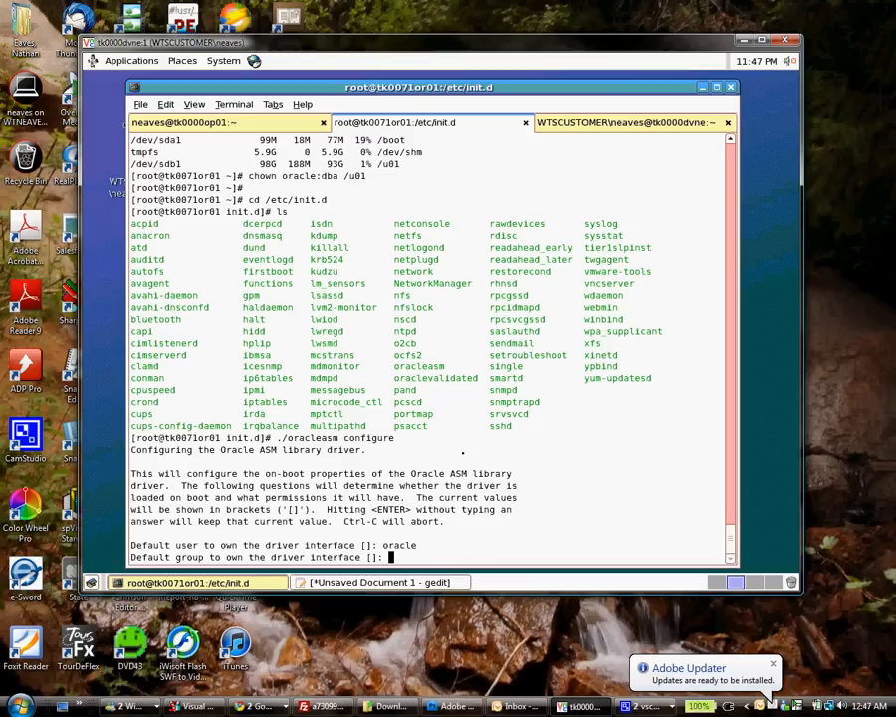
pyautogui.write('dba')
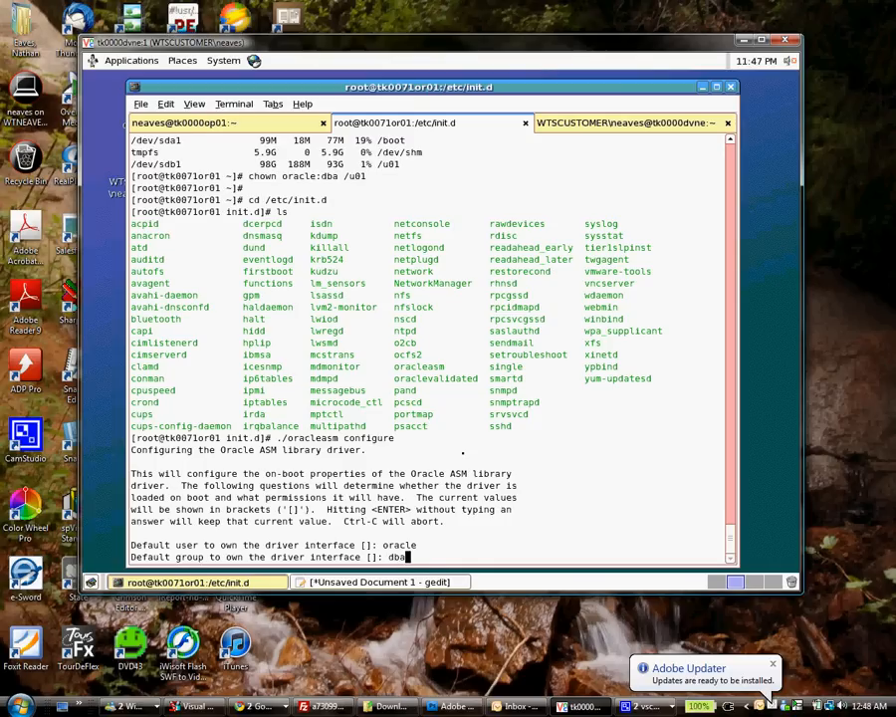
pyautogui.press('Return')
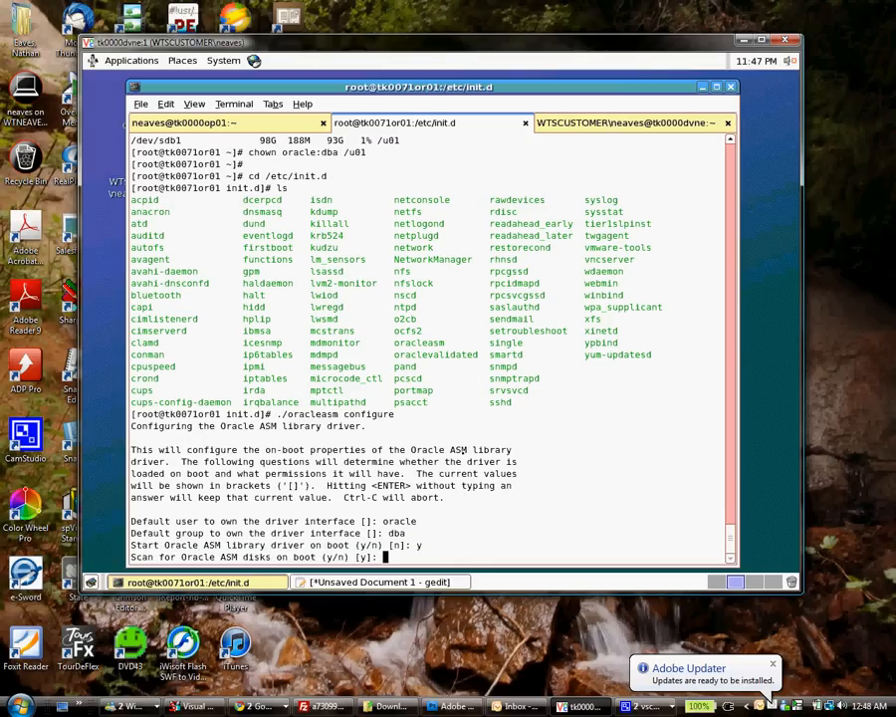
pyautogui.write('y')
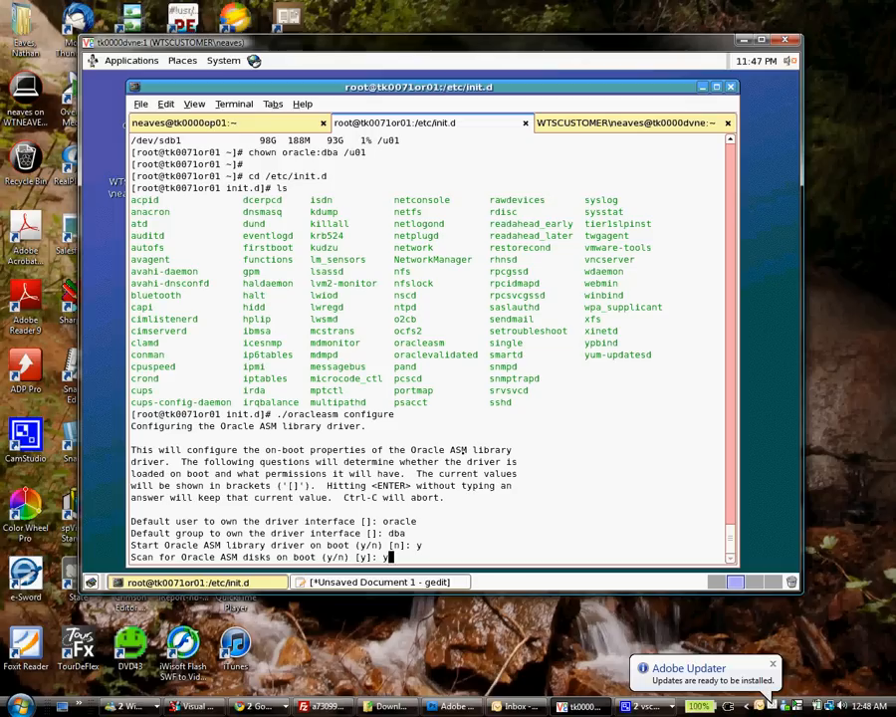
pyautogui.press('Return')
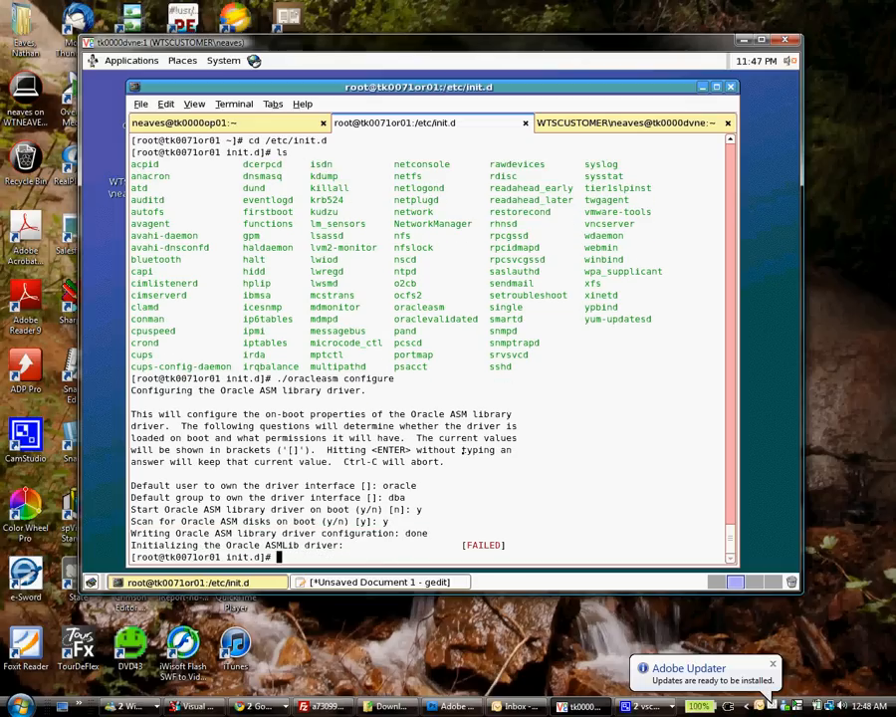
# - Check ./oracleasm status, then attempt ./oracleasm start and view its usage
pyautogui.write('./oracleasm configure')
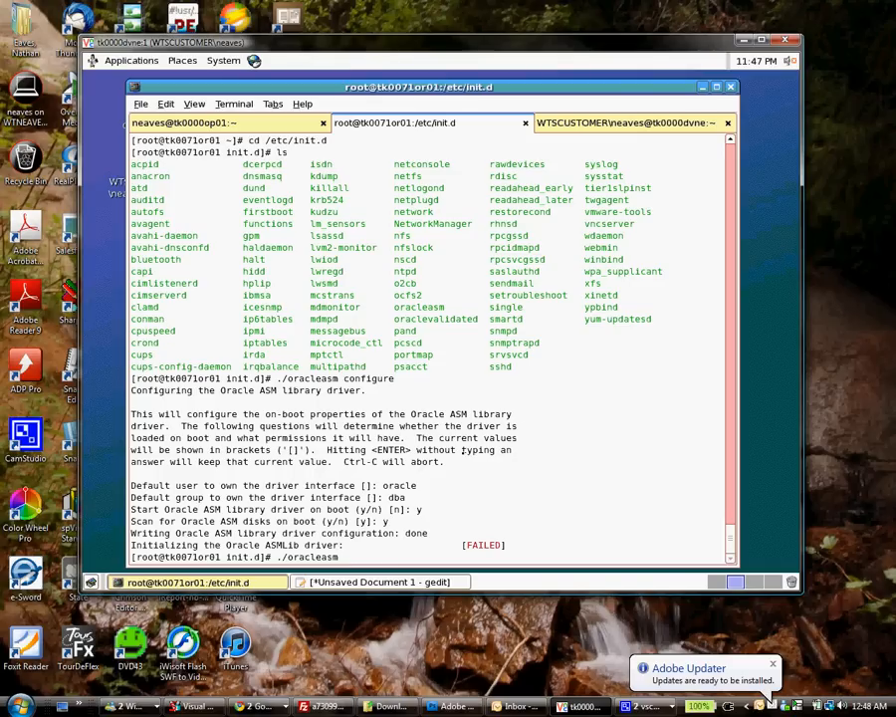
pyautogui.write('status')
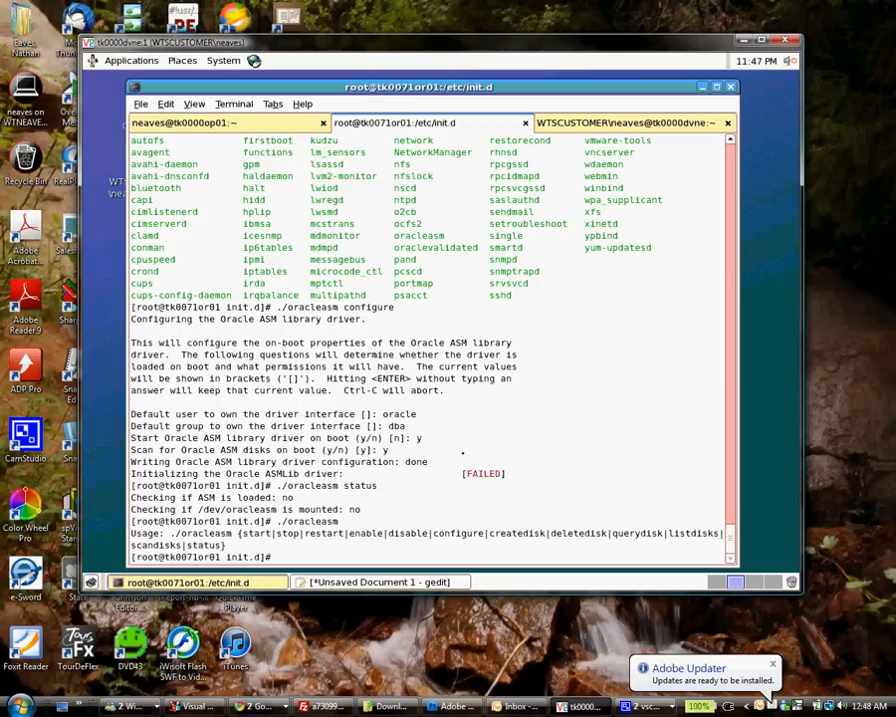
pyautogui.write('./oracleasm')
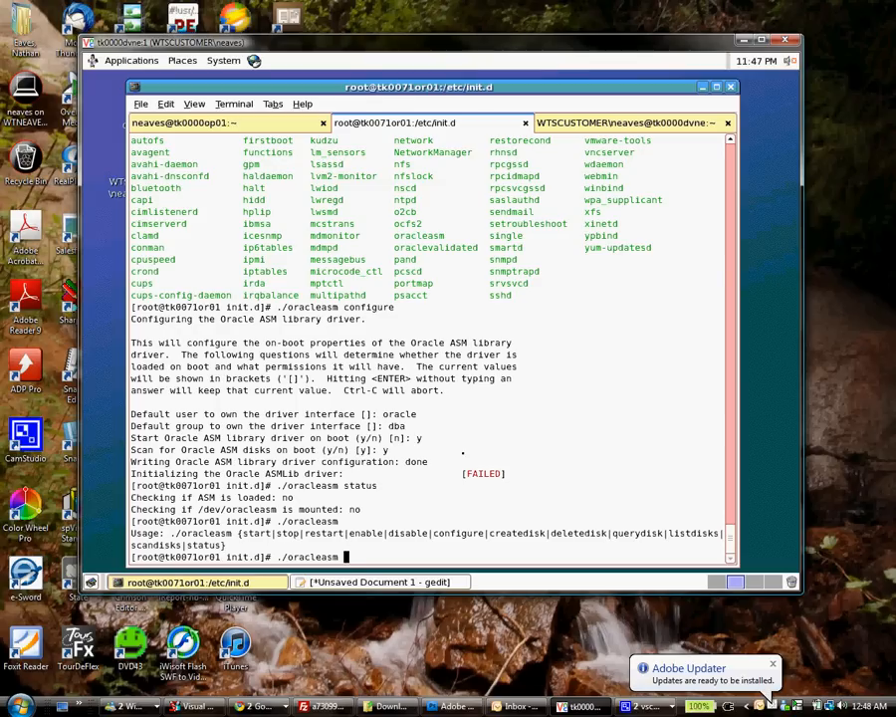
pyautogui.write('start')
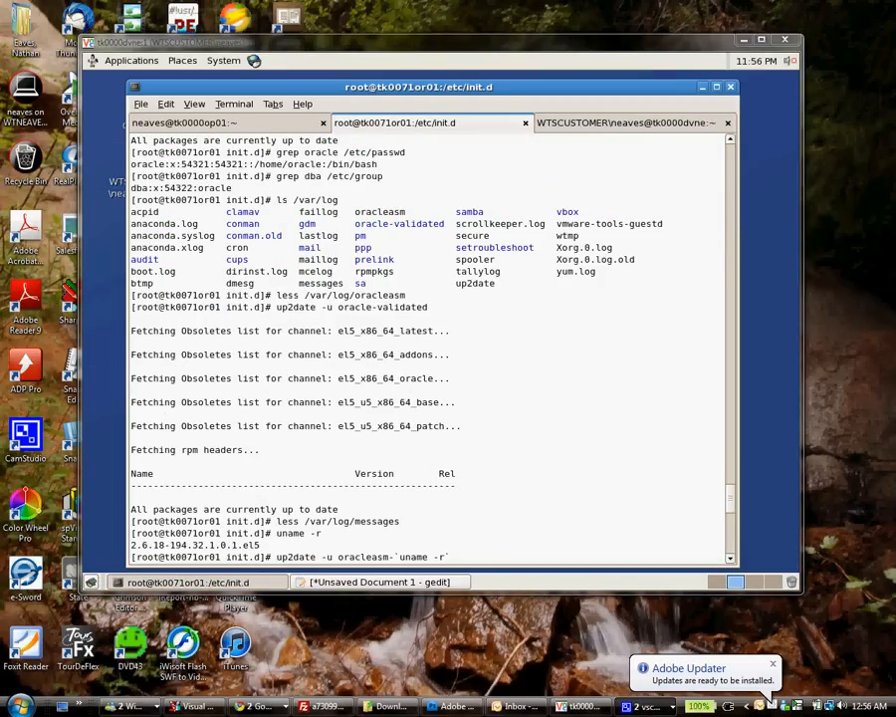
pyautogui.moveTo(514, 279)
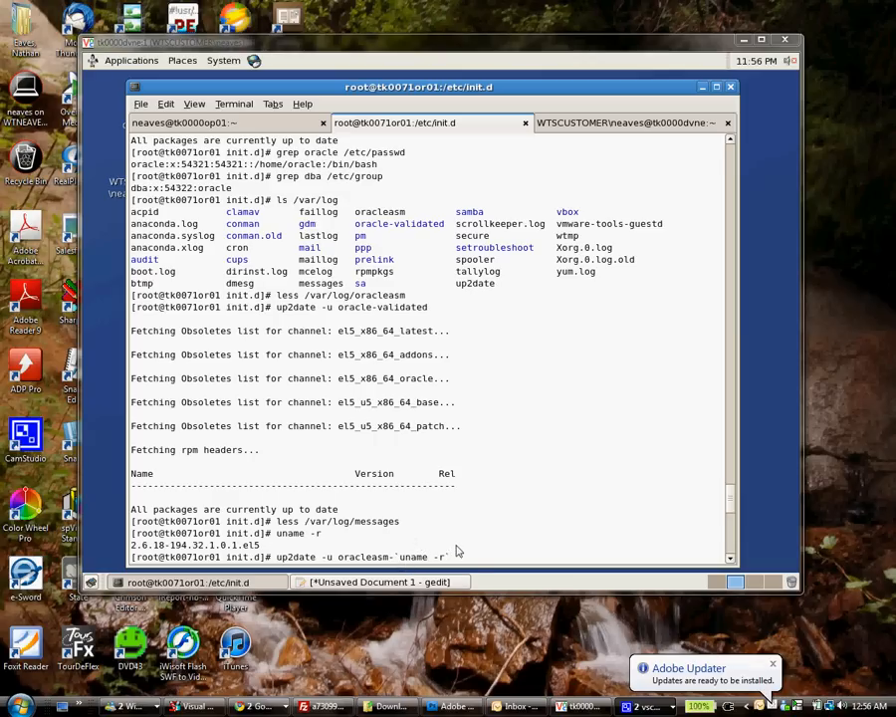
pyautogui.moveTo(506, 525)
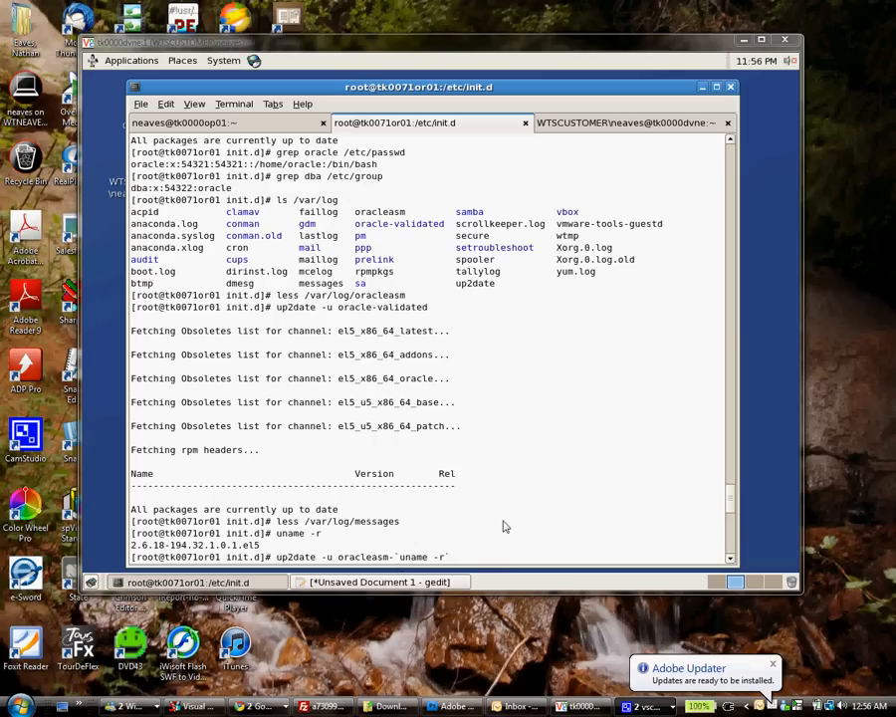
# - Follow the up2date install of the kernel-matched oracleasm and oracleasmlib packages
pyautogui.scroll(-3)
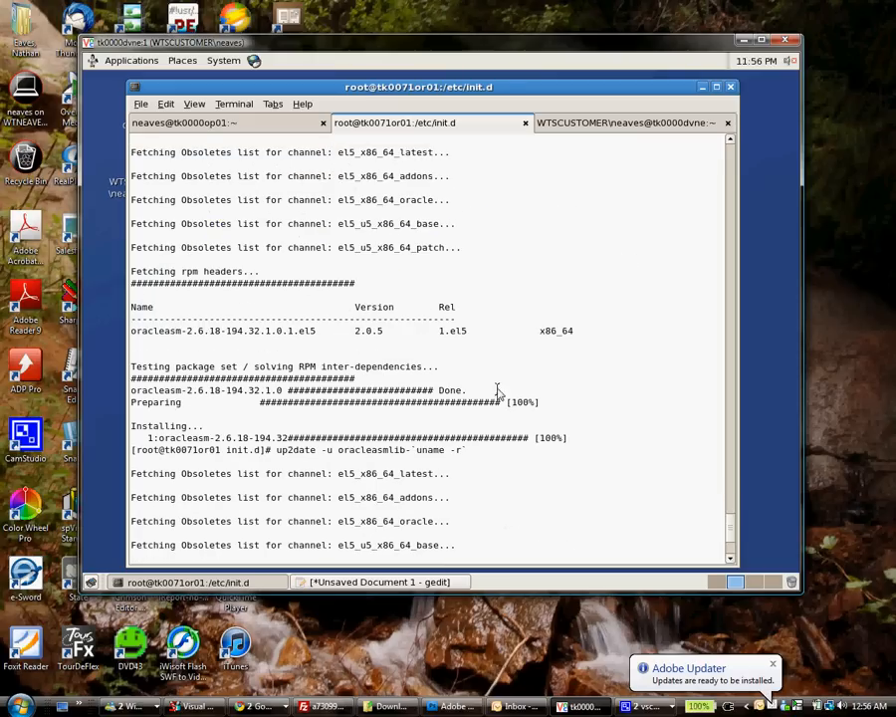
pyautogui.moveTo(617, 329)
pyautogui.write('./oracleasm start')
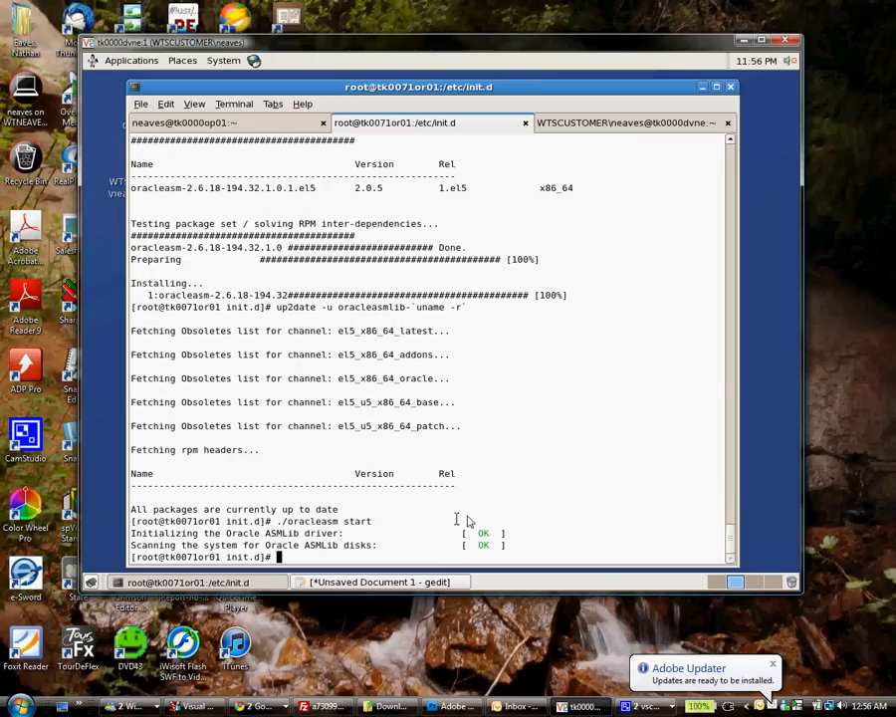
pyautogui.moveTo(486, 480)
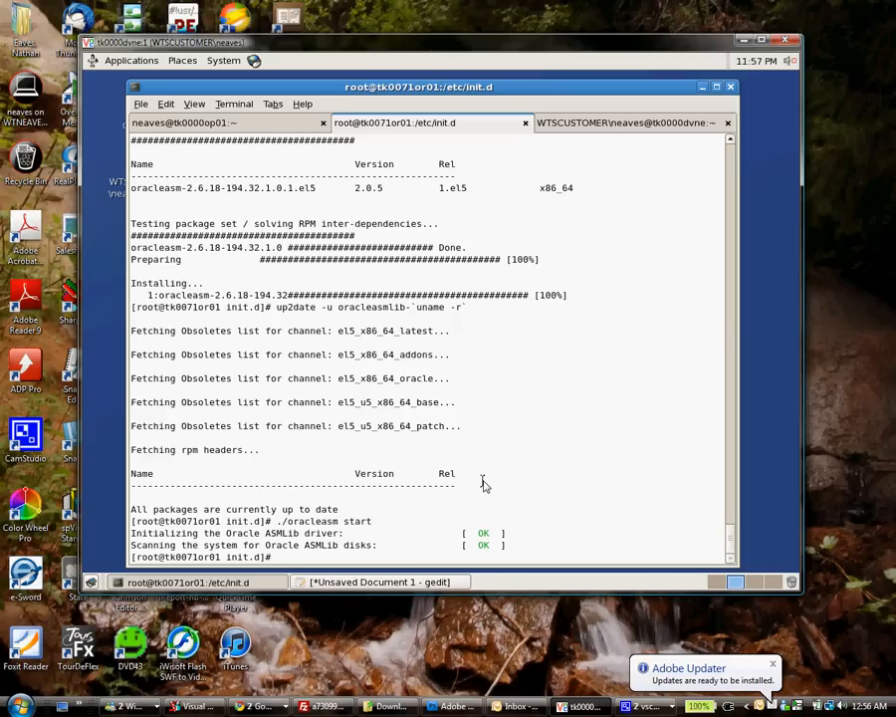
# - Run ./oracleasm createdisk VOL1 on the first /dev/sd?1 partition
pyautogui.write('./oracle')
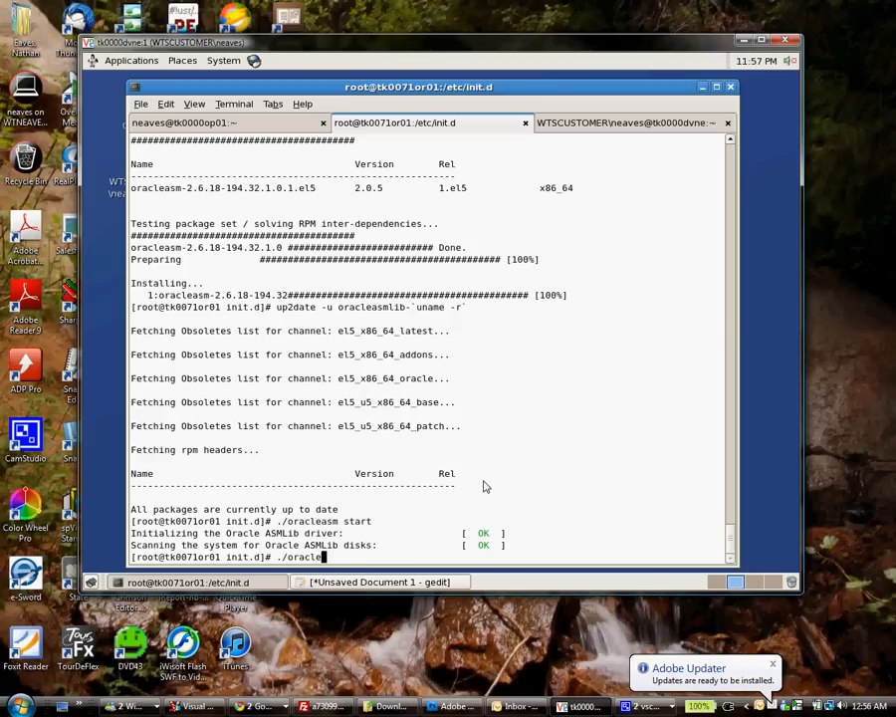
pyautogui.write('createdisk')
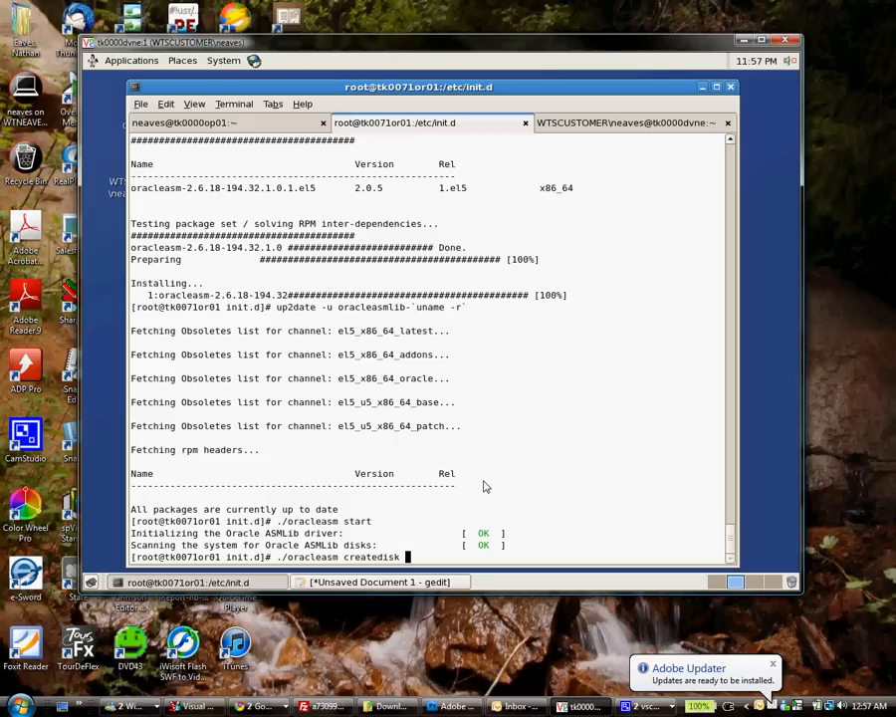
pyautogui.write('V0')
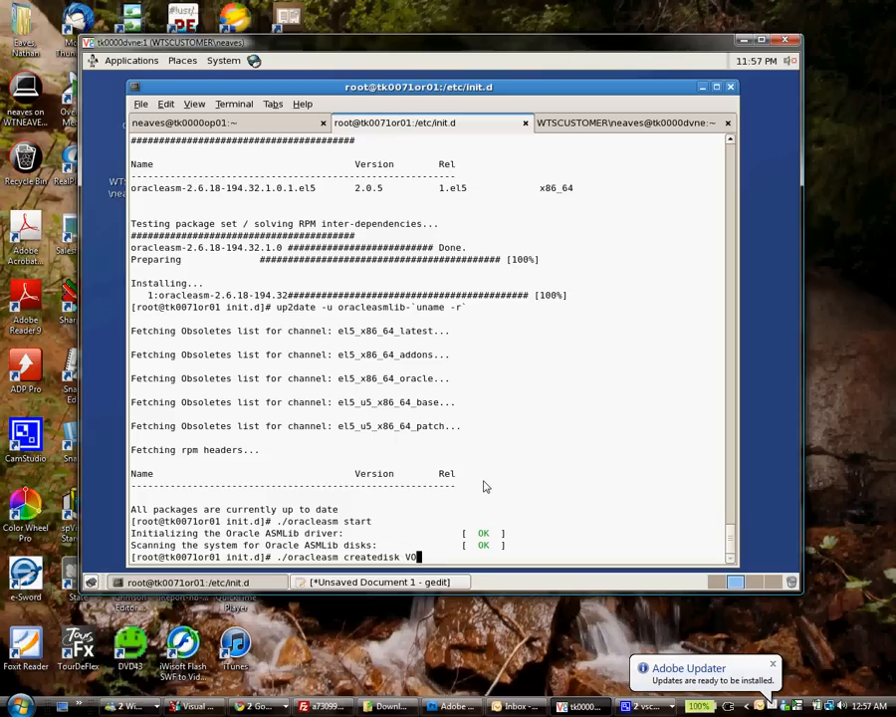
pyautogui.write('1')
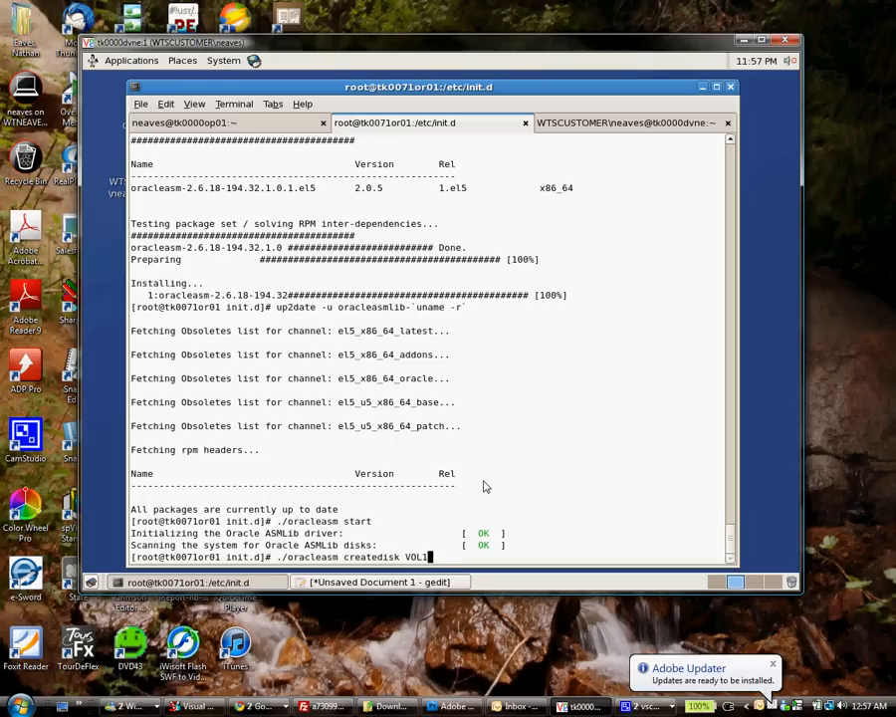
pyautogui.write('/')
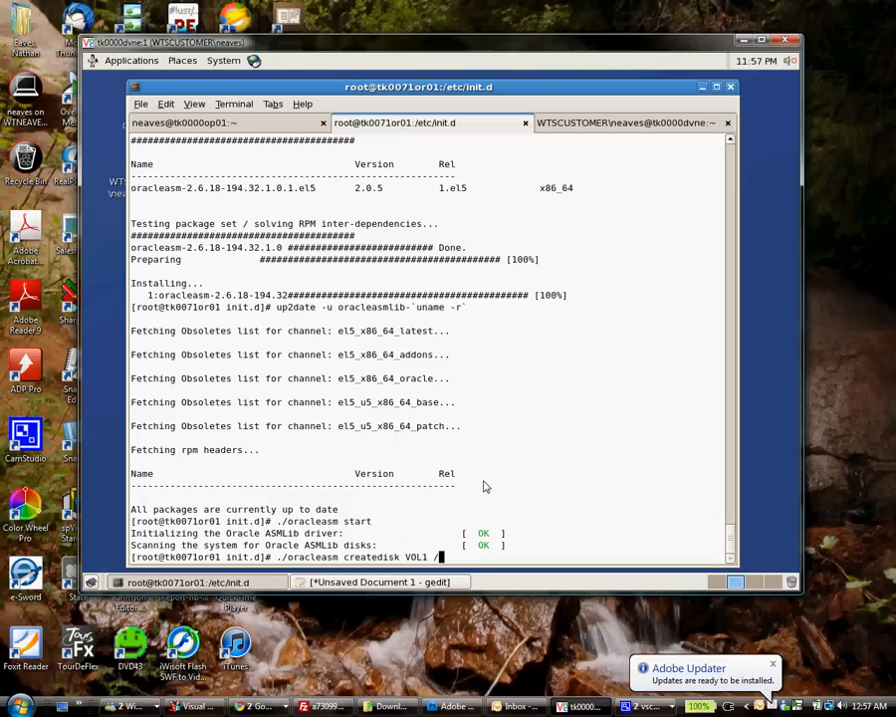
pyautogui.write('/dev/sd')
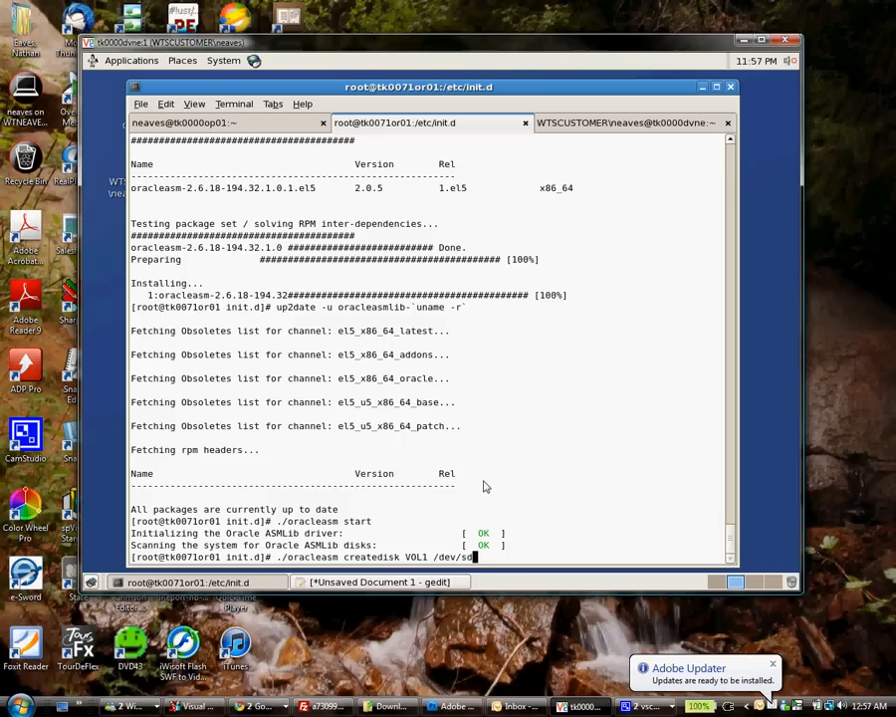
pyautogui.write('1')
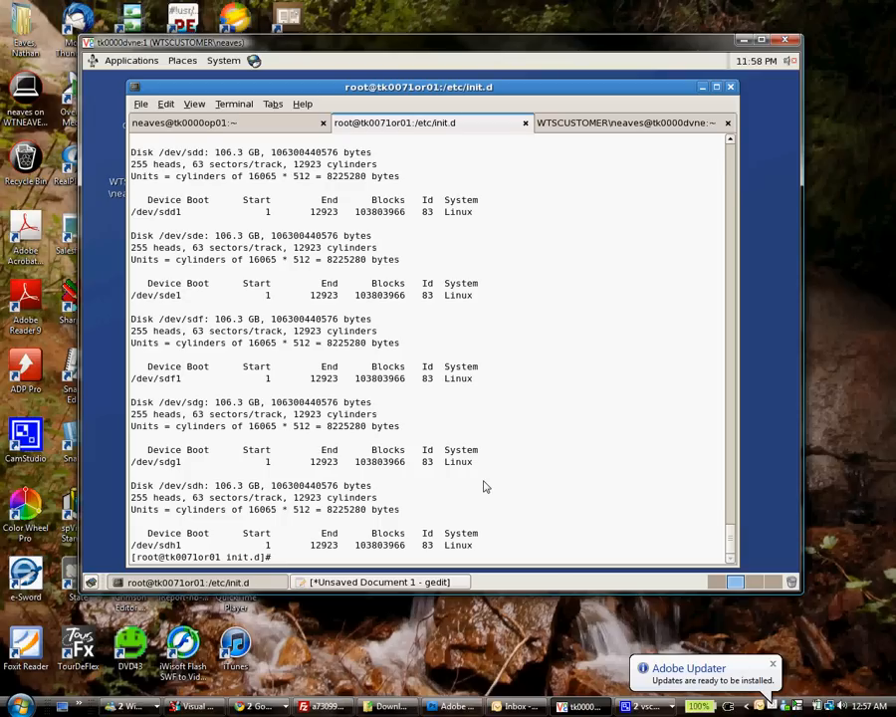
# - Create ASM disk VOL5 on /dev/sdg1 and run ./oracleasm listdisks
pyautogui.write('./oracleasm createdisk VOL5 /dev/sdg1')
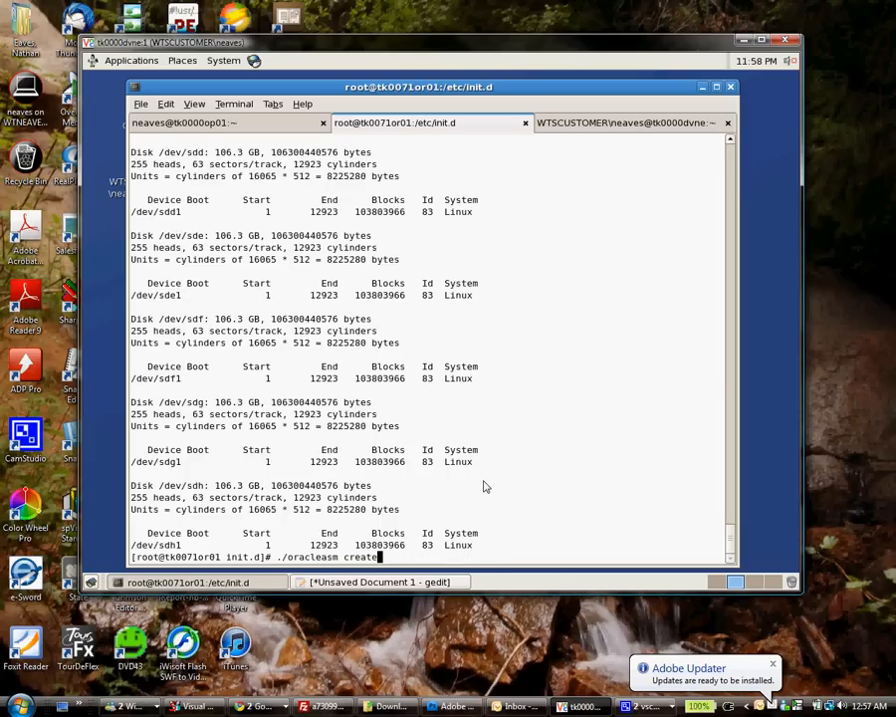
pyautogui.write('list')
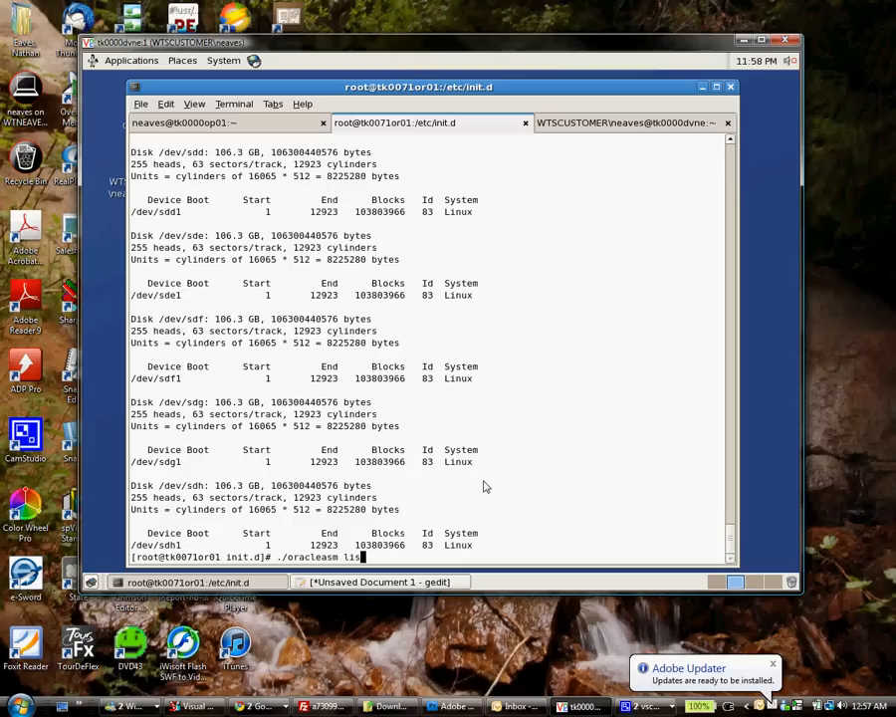
pyautogui.press('Return')
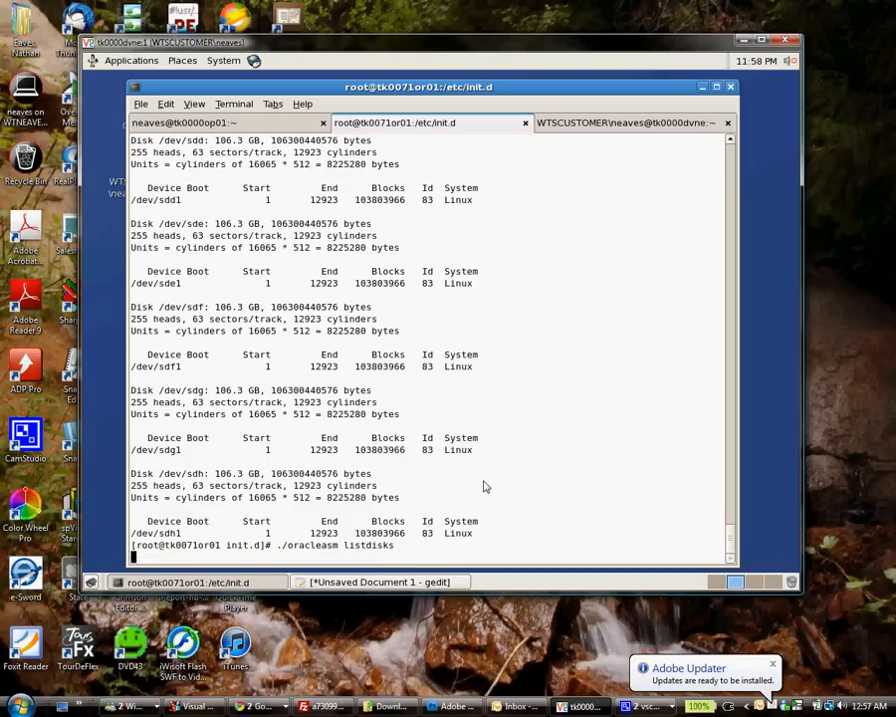